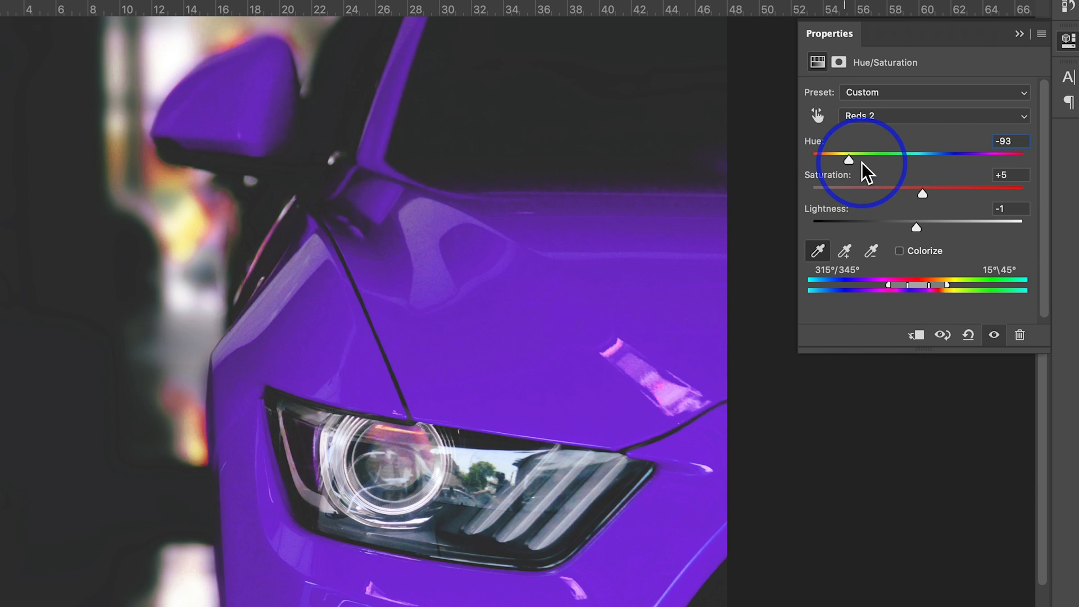
Sweep the Reds 2 hue through pink, yellow and teal, then ease it back.
{"action": "left_click_drag", "start_coordinate": [849, 159], "coordinate": [884, 163]}
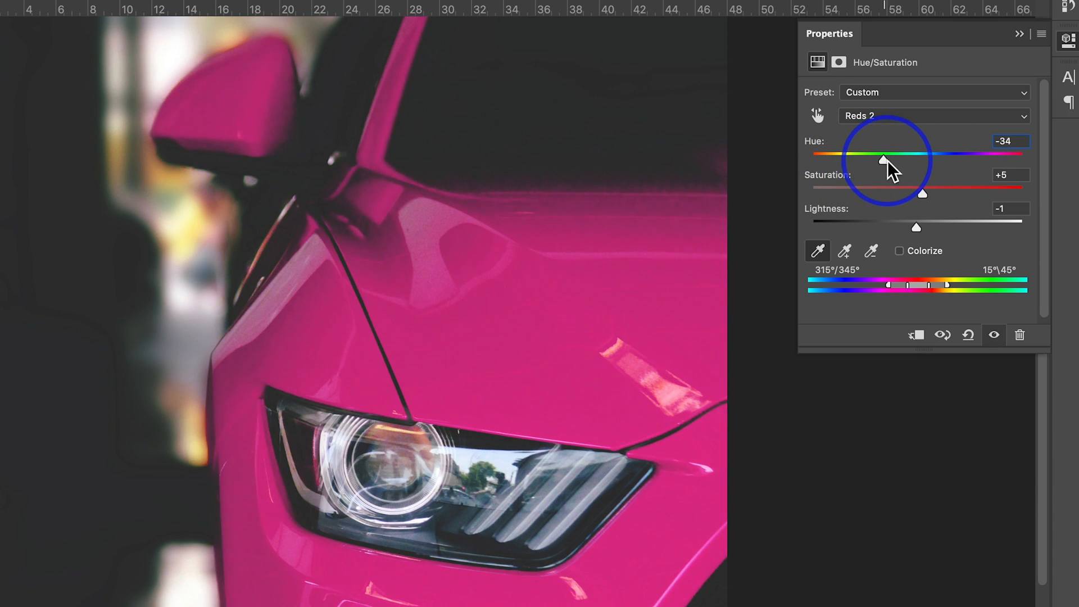
{"action": "left_click_drag", "start_coordinate": [884, 160], "coordinate": [970, 160]}
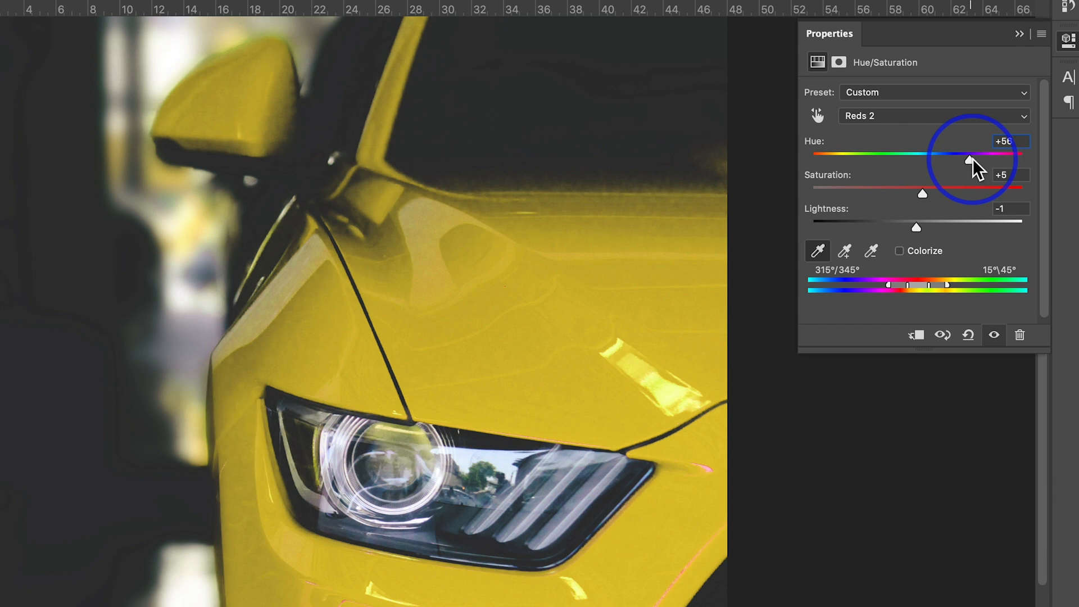
{"action": "left_click_drag", "start_coordinate": [970, 160], "coordinate": [1025, 160]}
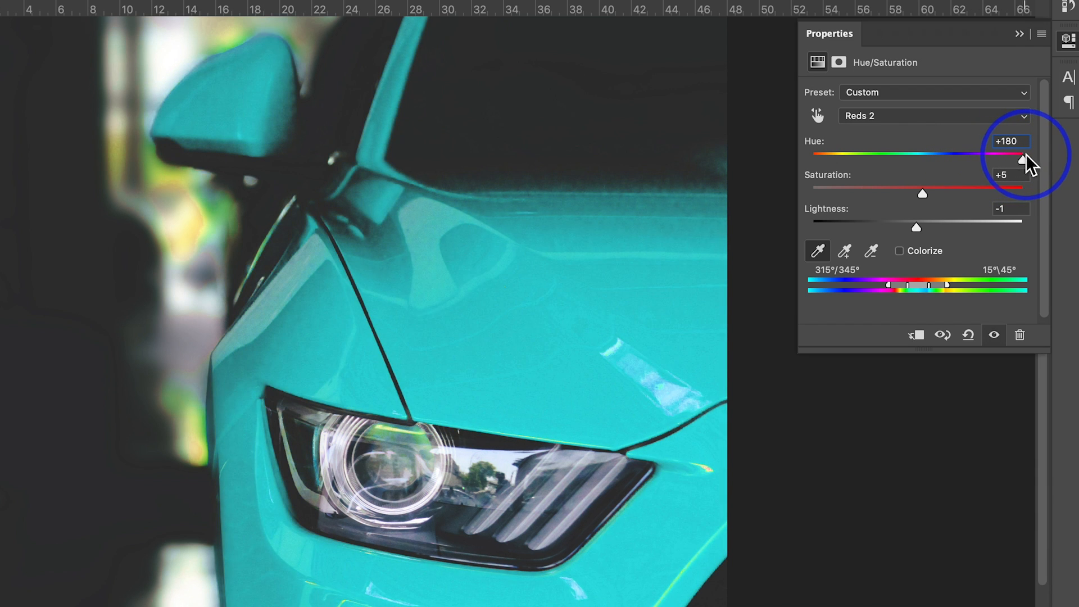
{"action": "left_click_drag", "start_coordinate": [1023, 155], "coordinate": [944, 155]}
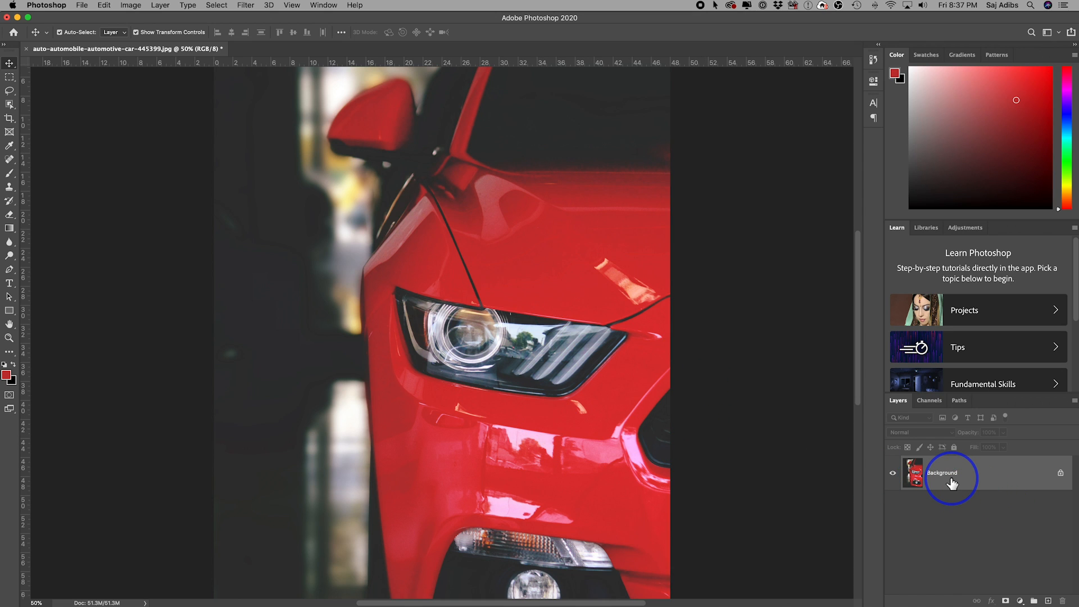
{"action": "mouse_move", "coordinate": [81, 5]}
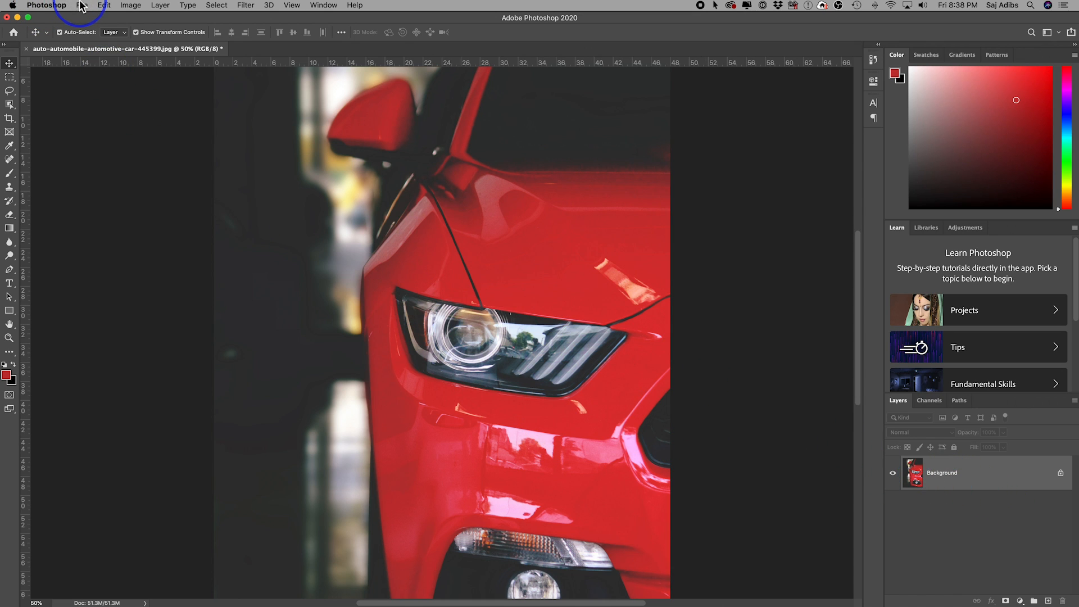
{"action": "left_click", "coordinate": [82, 6]}
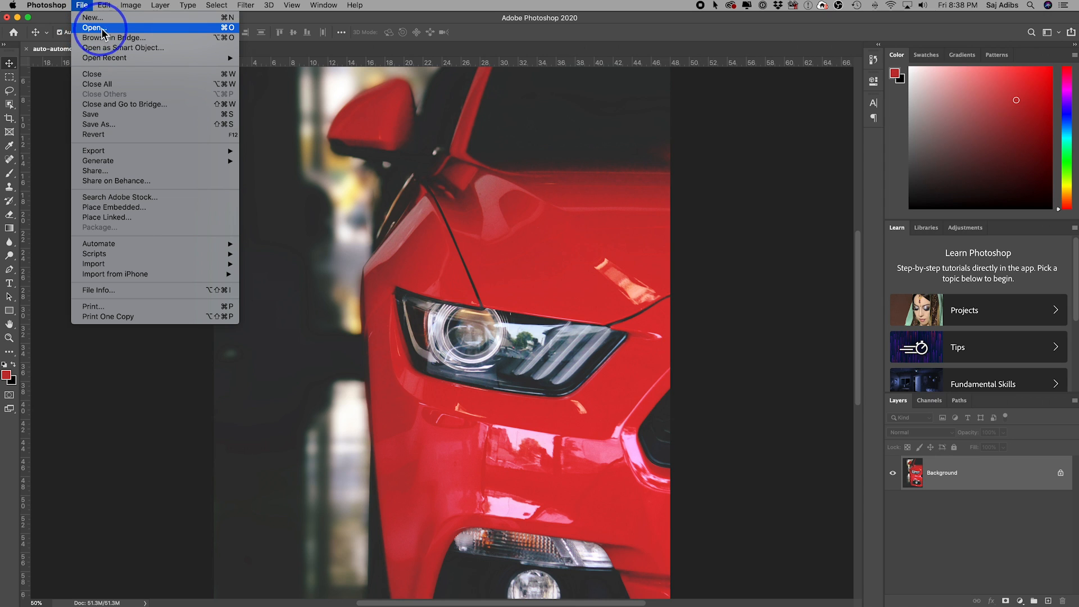
{"action": "left_click", "coordinate": [95, 28]}
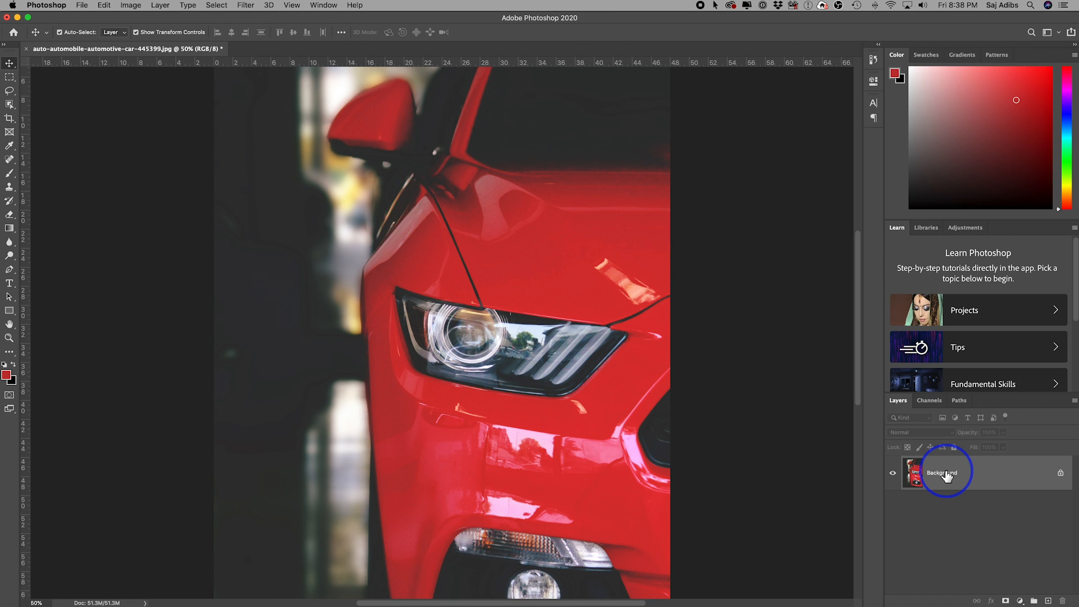
{"action": "mouse_move", "coordinate": [947, 475]}
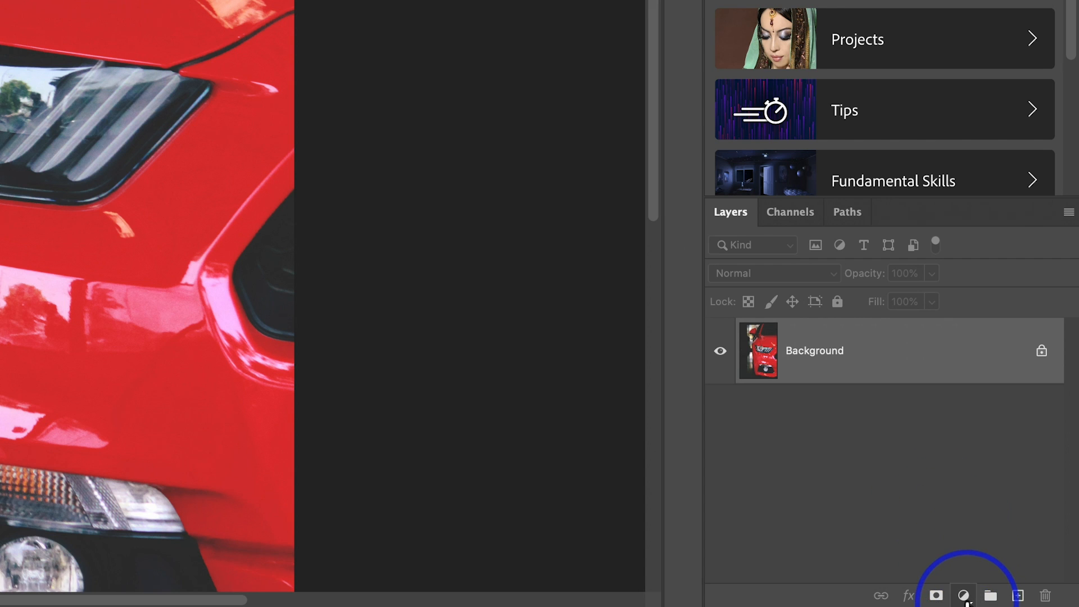
Add a Hue/Saturation 1 adjustment layer, then select the layer itself rather than its mask.
{"action": "left_click", "coordinate": [963, 595]}
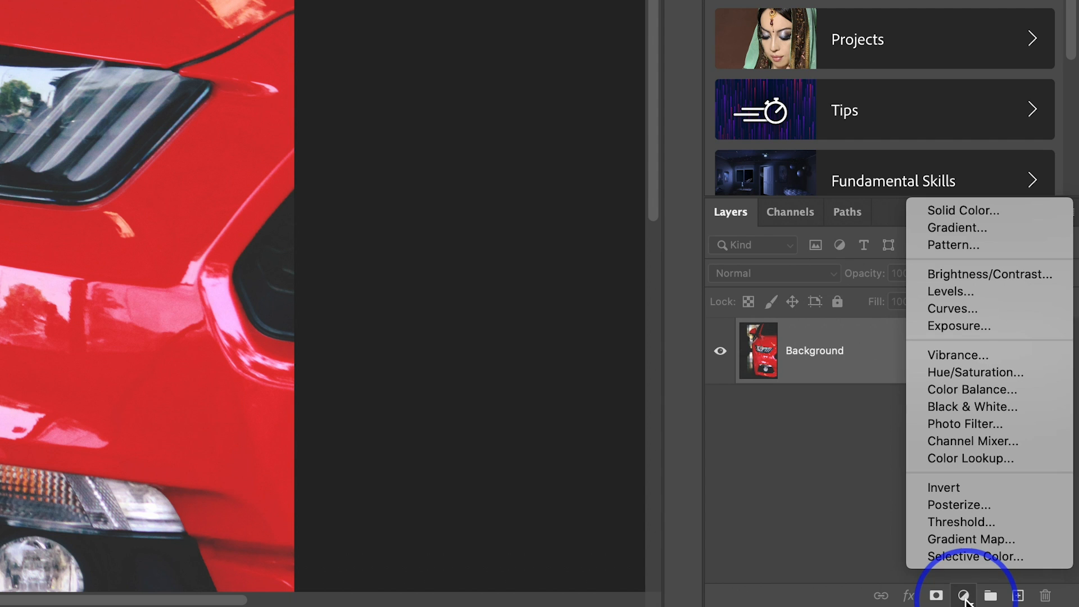
{"action": "mouse_move", "coordinate": [944, 273]}
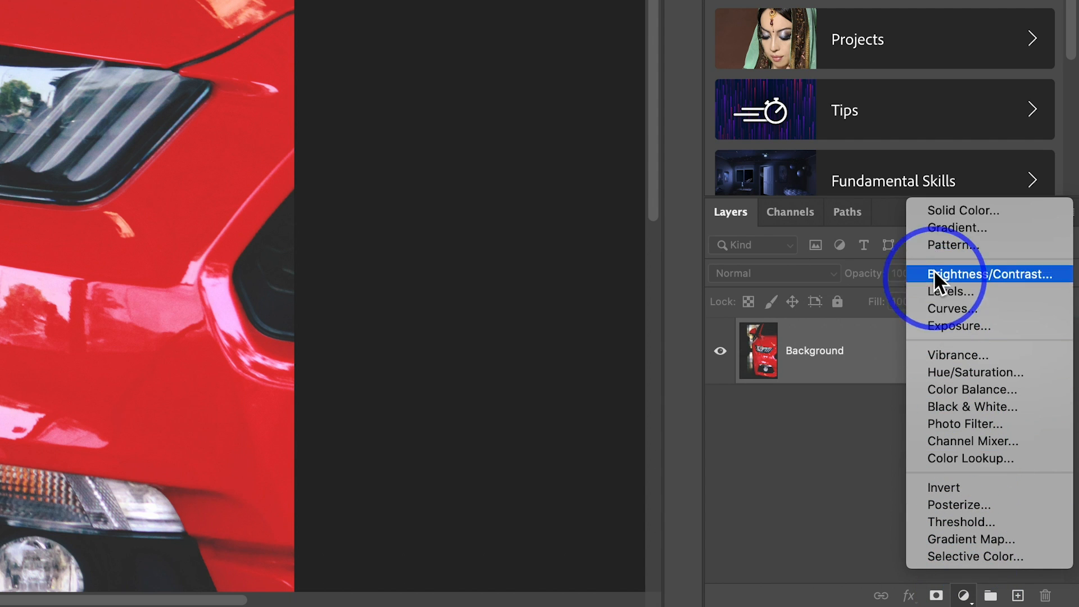
{"action": "mouse_move", "coordinate": [949, 372]}
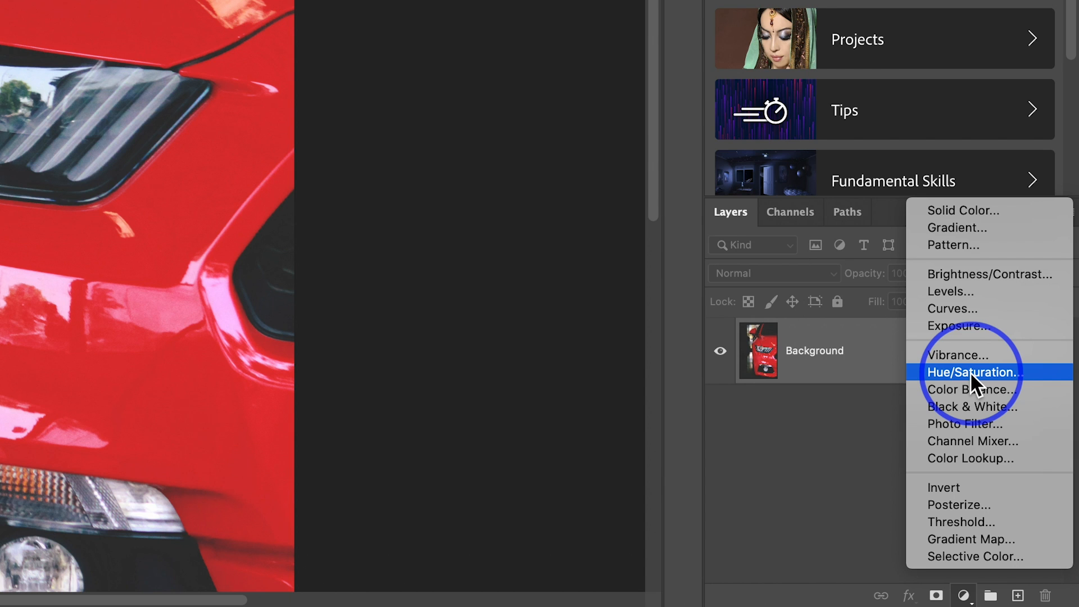
{"action": "left_click", "coordinate": [971, 372]}
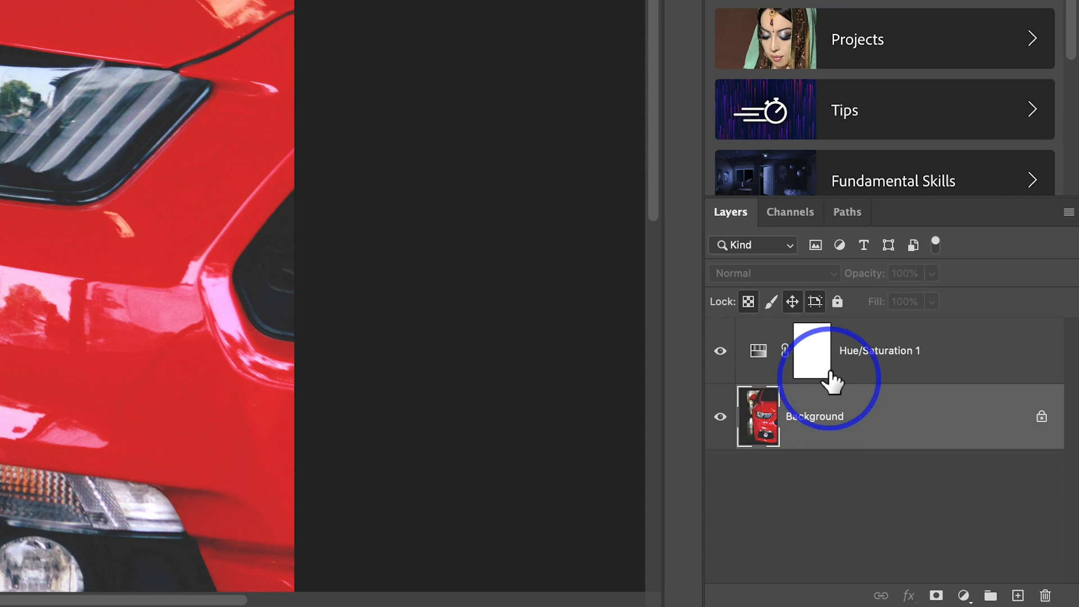
{"action": "left_click", "coordinate": [881, 350]}
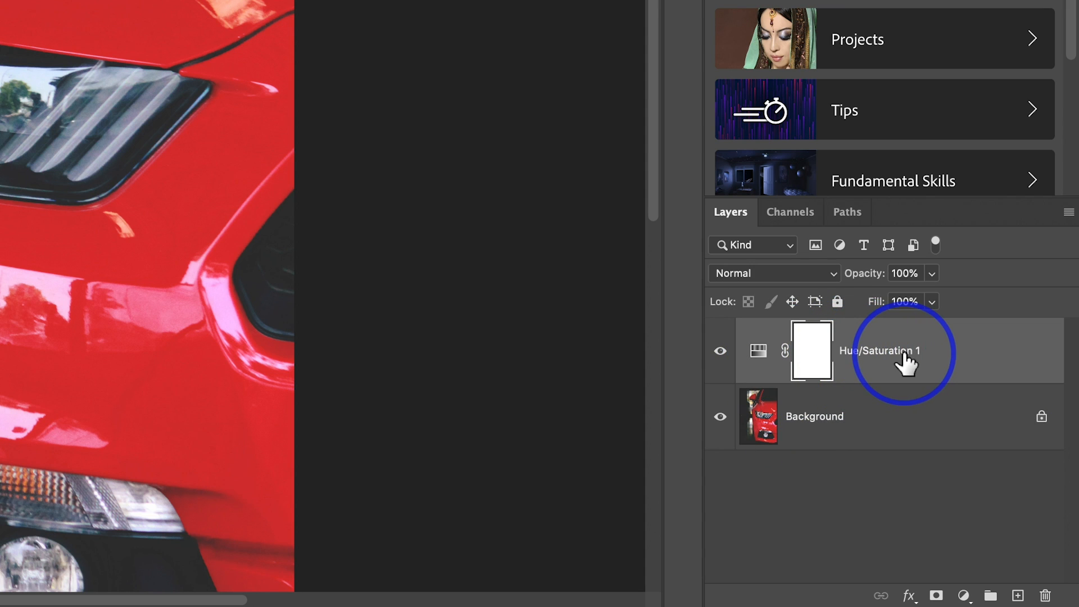
{"action": "left_click", "coordinate": [812, 416]}
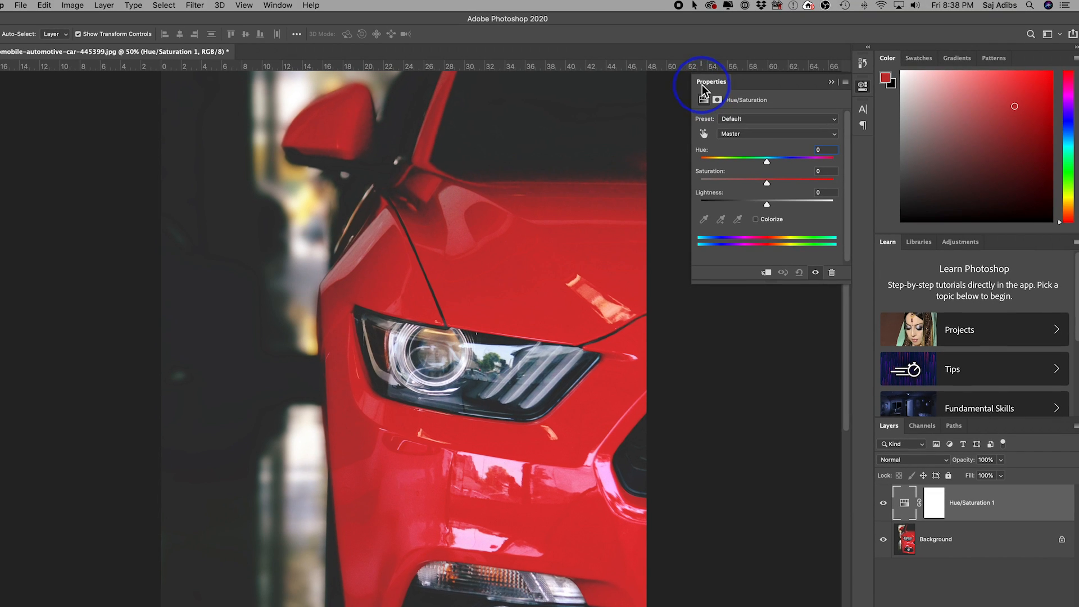
{"action": "mouse_move", "coordinate": [743, 124]}
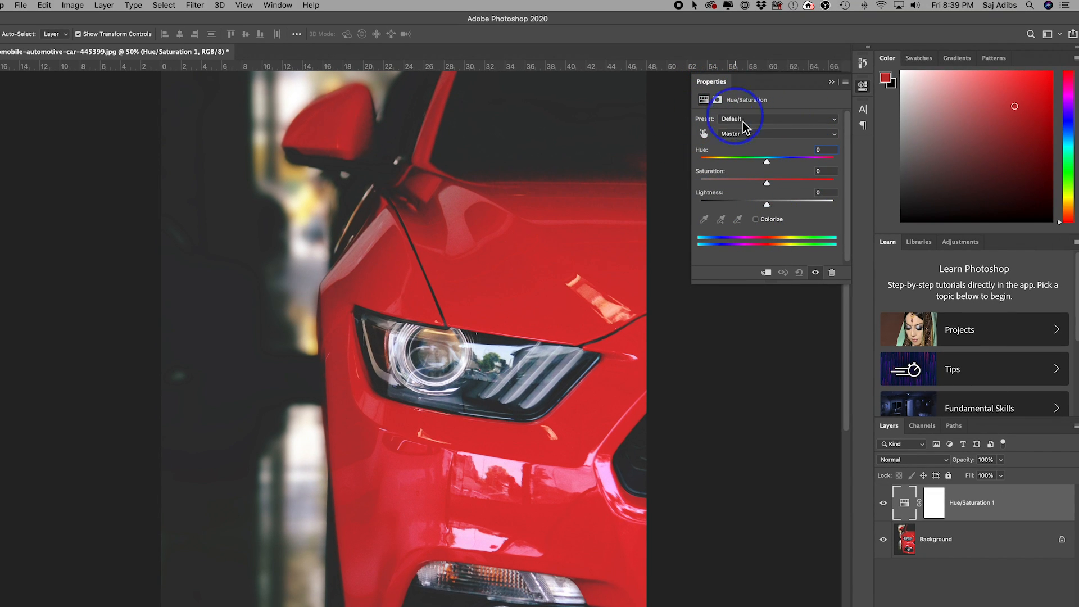
{"action": "mouse_move", "coordinate": [712, 114]}
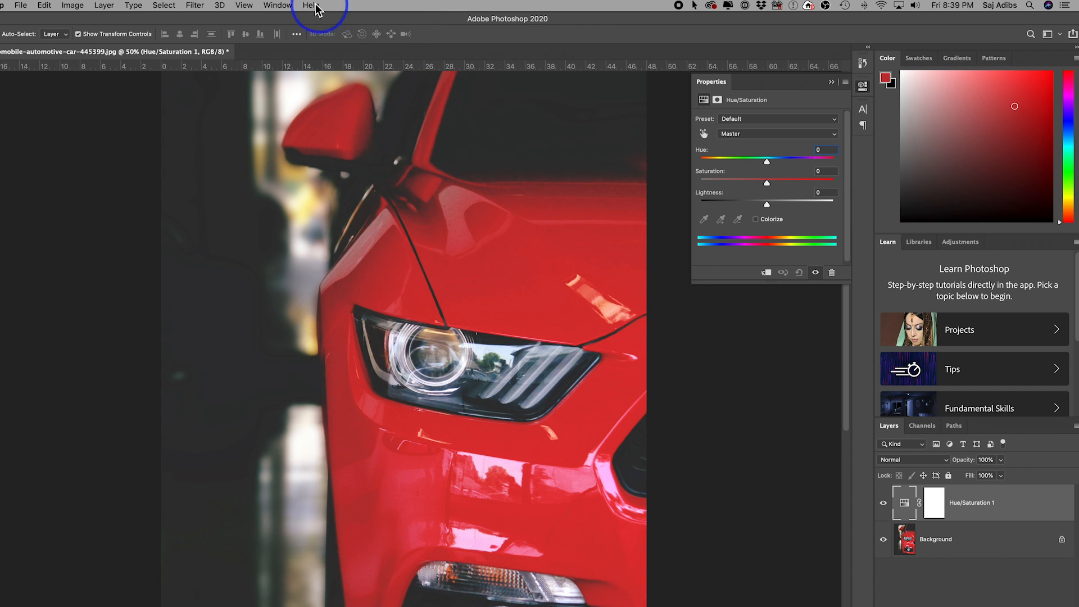
{"action": "left_click", "coordinate": [277, 6]}
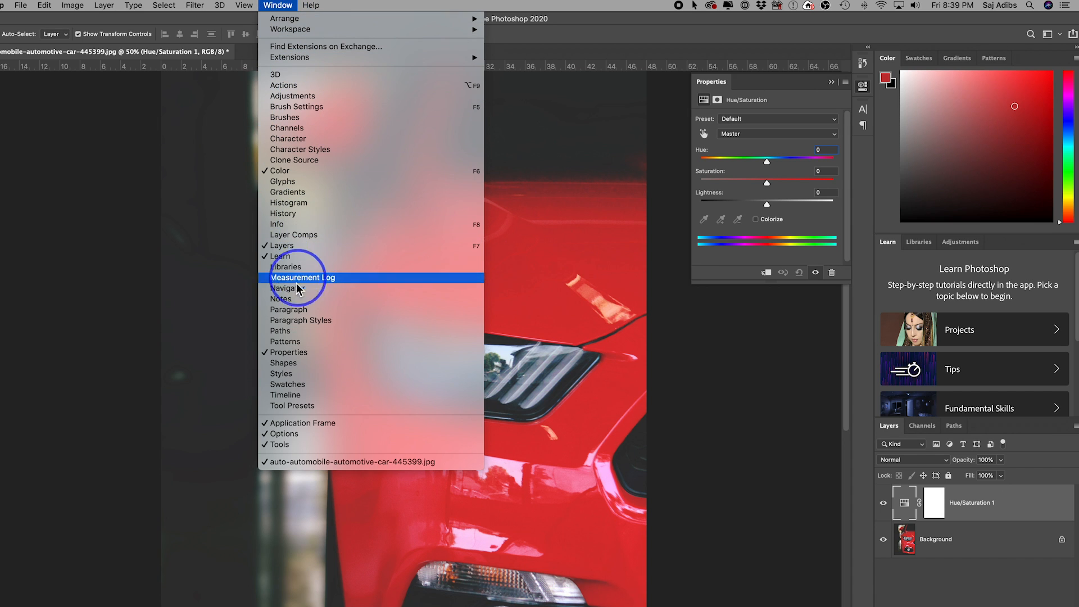
{"action": "mouse_move", "coordinate": [287, 352]}
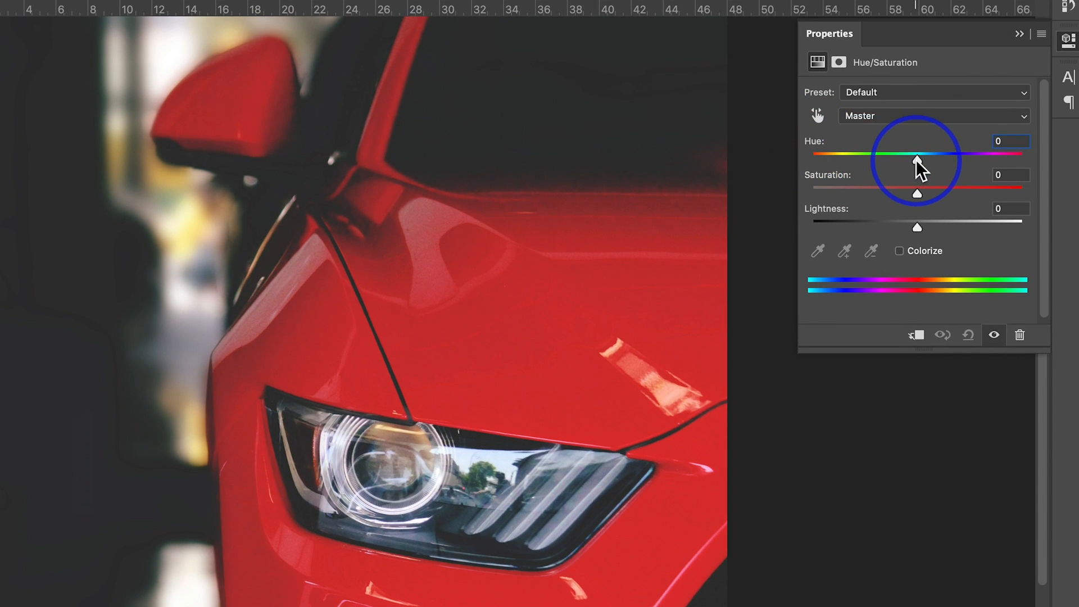
{"action": "left_click_drag", "start_coordinate": [917, 160], "coordinate": [920, 160]}
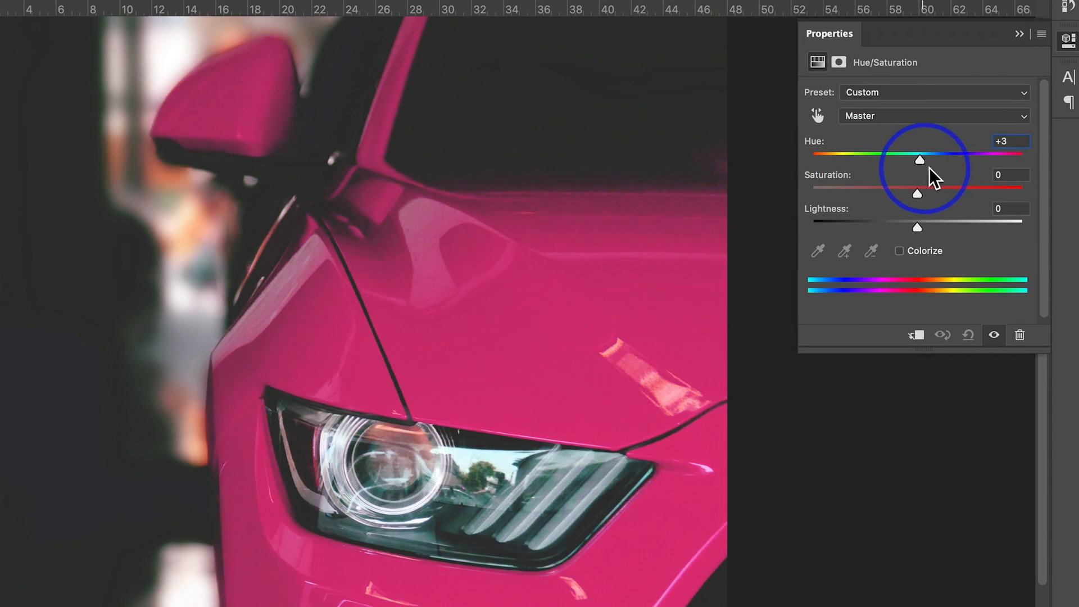
{"action": "left_click_drag", "start_coordinate": [920, 159], "coordinate": [918, 159]}
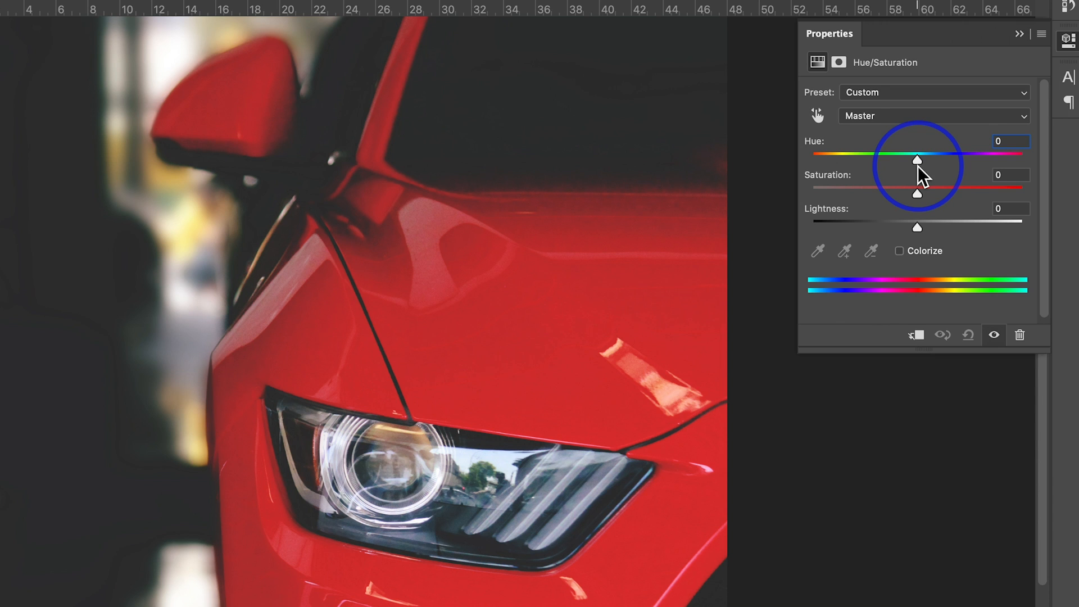
{"action": "left_click_drag", "start_coordinate": [917, 160], "coordinate": [918, 159]}
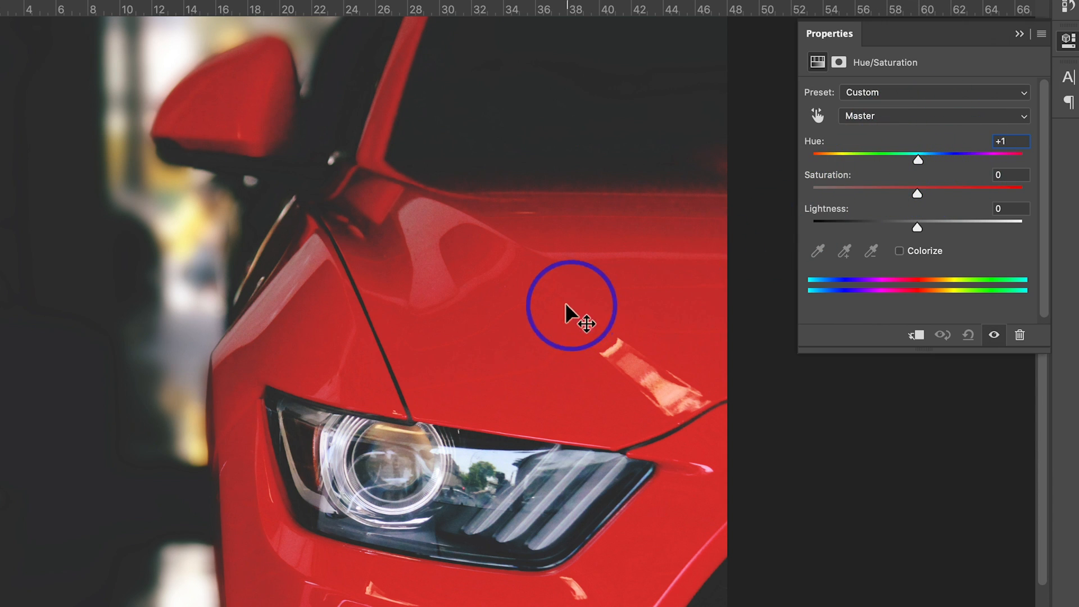
{"action": "mouse_move", "coordinate": [643, 493]}
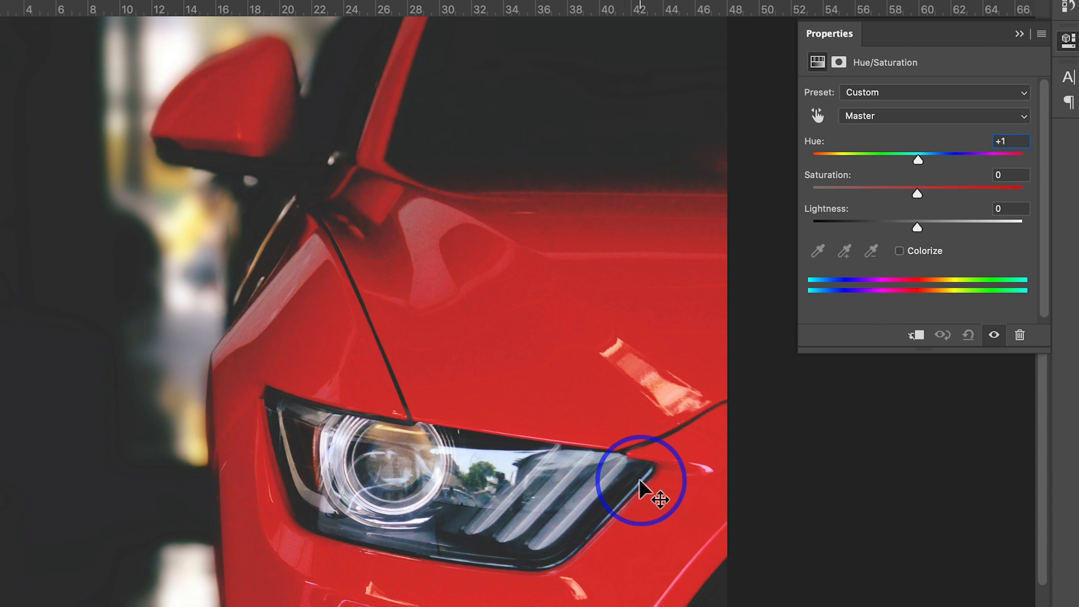
{"action": "mouse_move", "coordinate": [890, 117]}
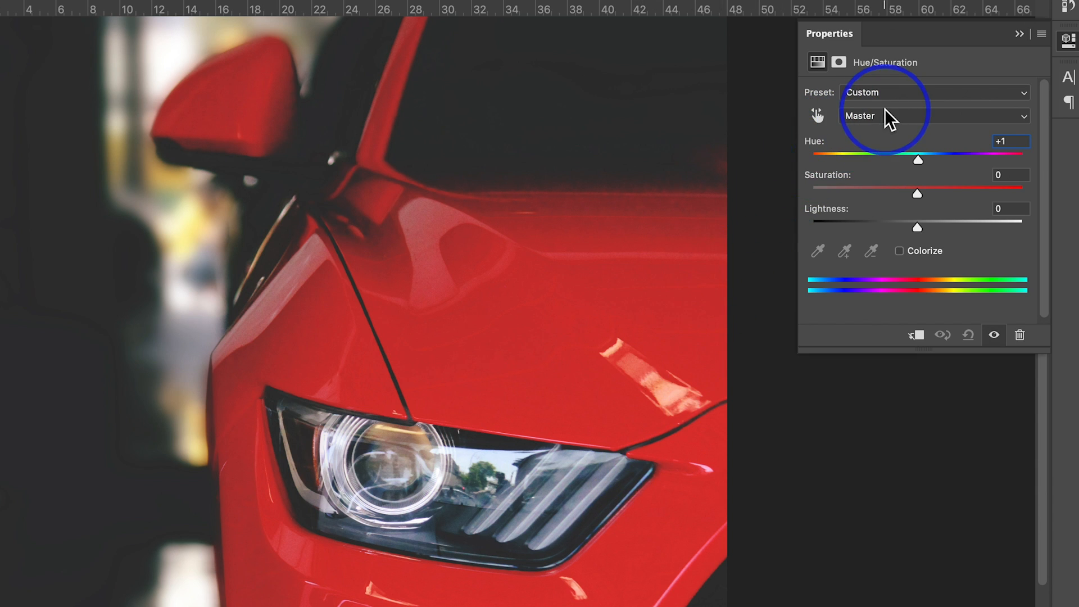
Switch the range from Reds to Greens, then sample the car's red paint to create Reds 2.
{"action": "left_click", "coordinate": [934, 115]}
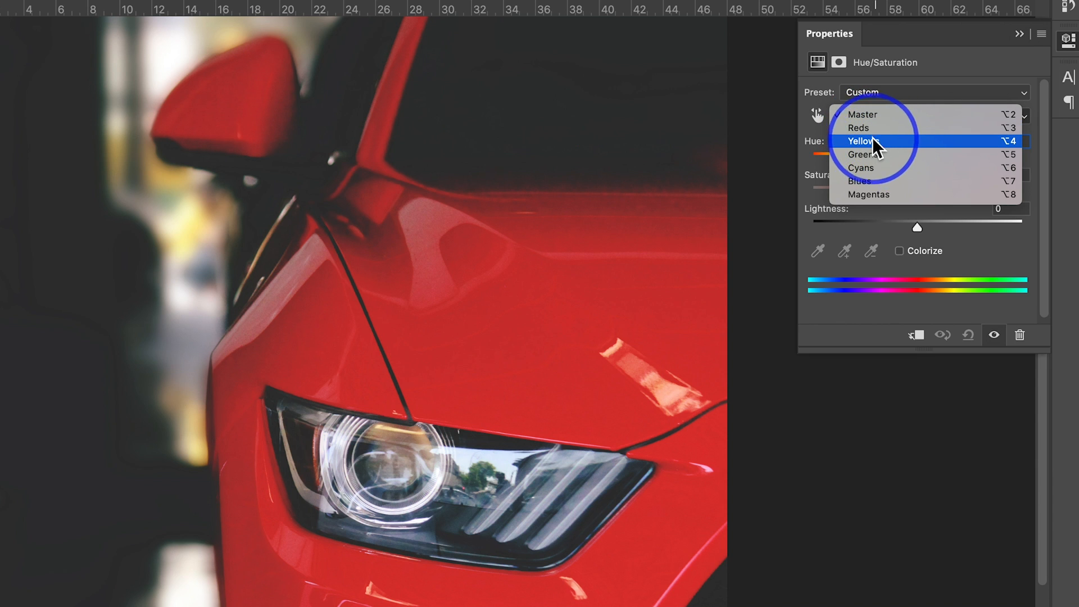
{"action": "left_click", "coordinate": [858, 127]}
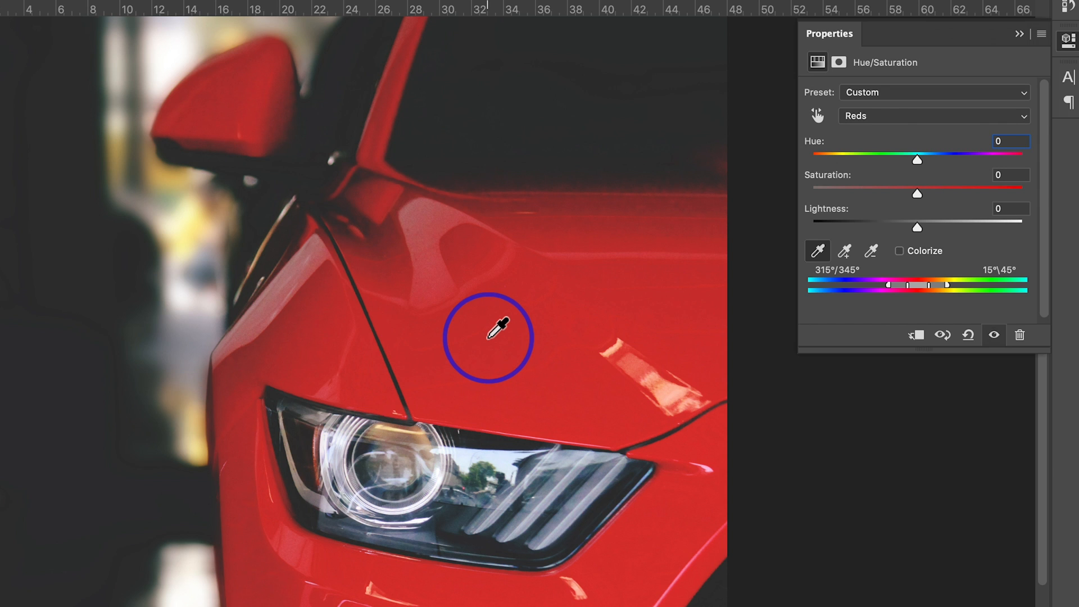
{"action": "left_click", "coordinate": [933, 114]}
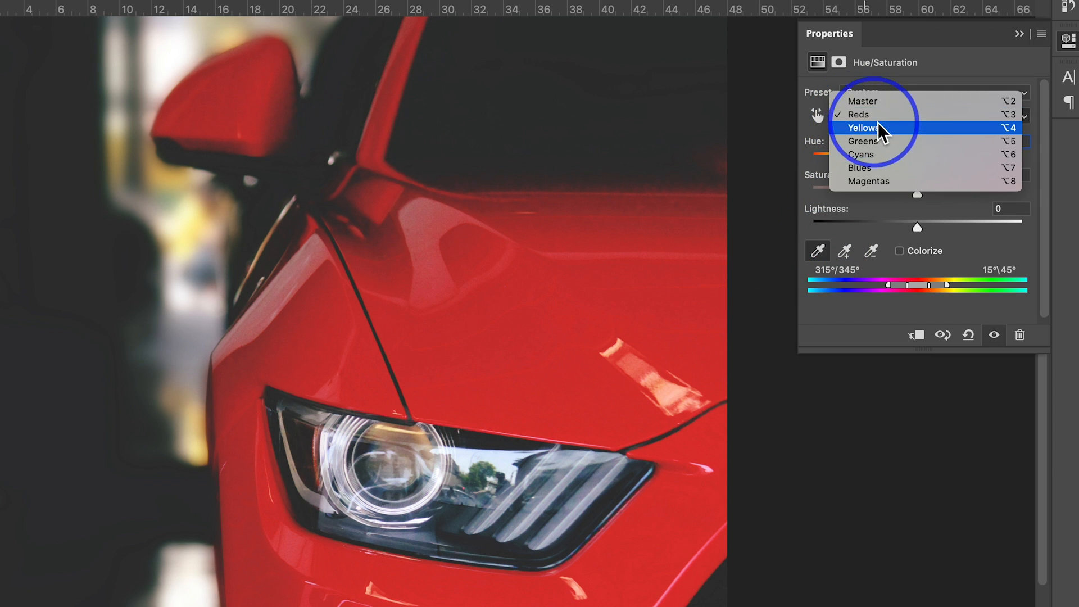
{"action": "mouse_move", "coordinate": [877, 141]}
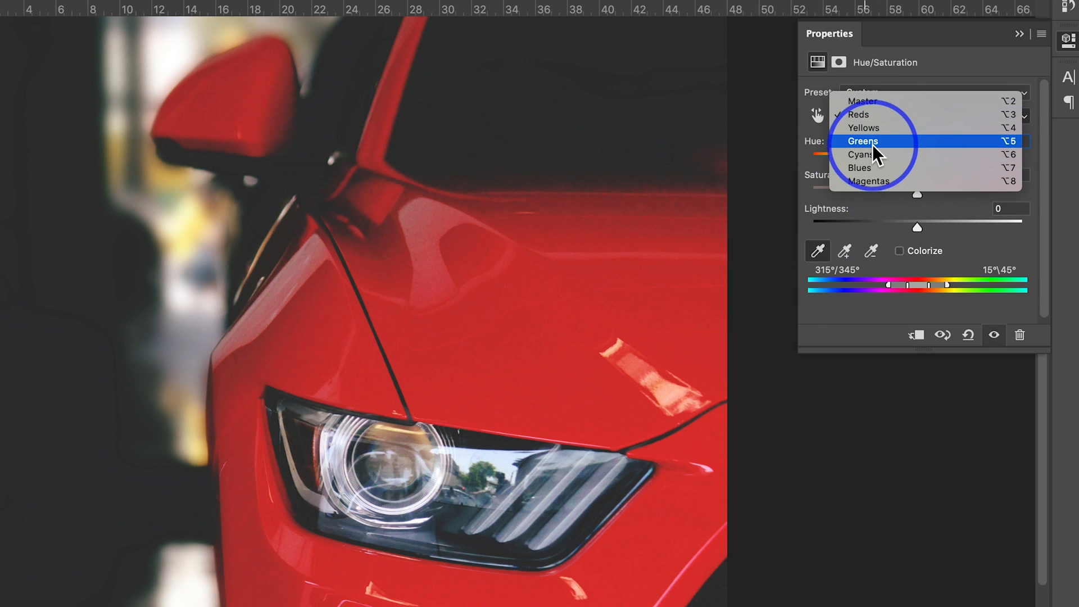
{"action": "left_click", "coordinate": [864, 141]}
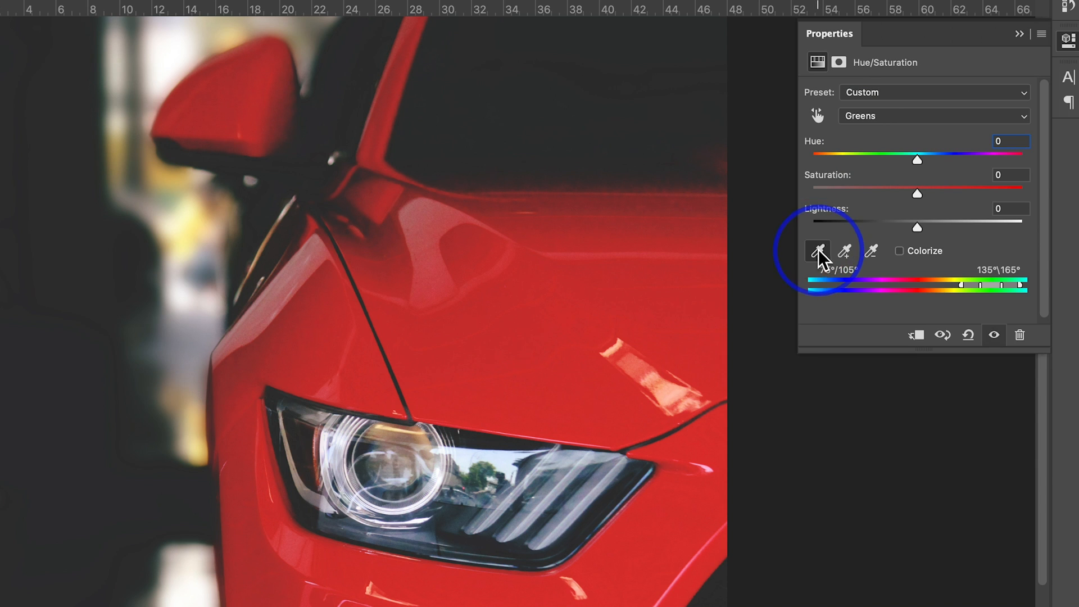
{"action": "left_click", "coordinate": [817, 250]}
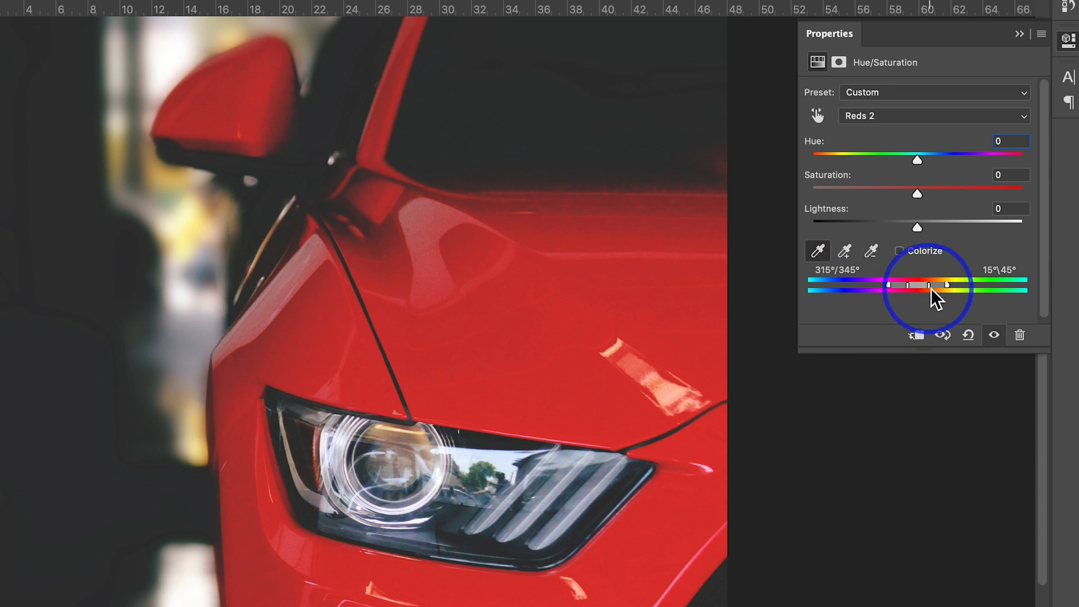
{"action": "left_click_drag", "start_coordinate": [934, 285], "coordinate": [896, 285]}
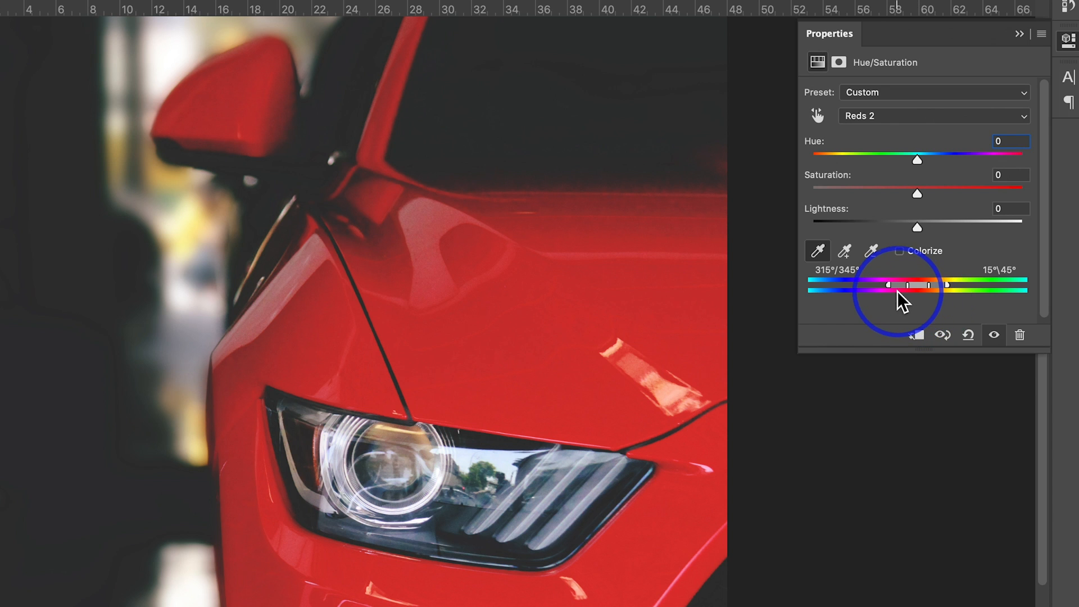
{"action": "mouse_move", "coordinate": [926, 165]}
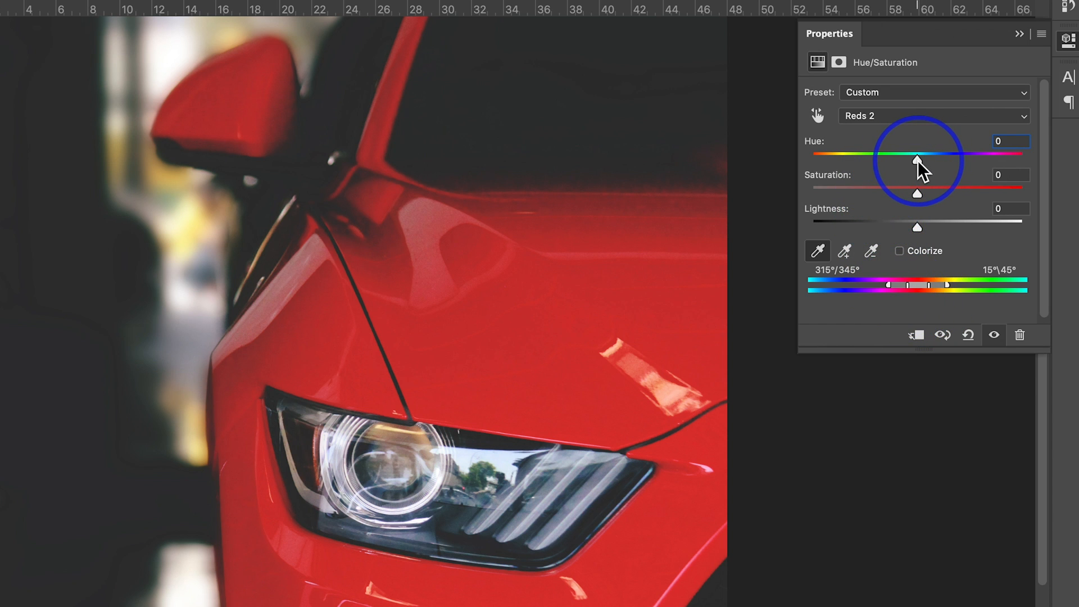
Cycle the Reds 2 hue through purple, cyan, yellow and blue, finishing on green at +145.
{"action": "left_click_drag", "start_coordinate": [917, 159], "coordinate": [858, 159]}
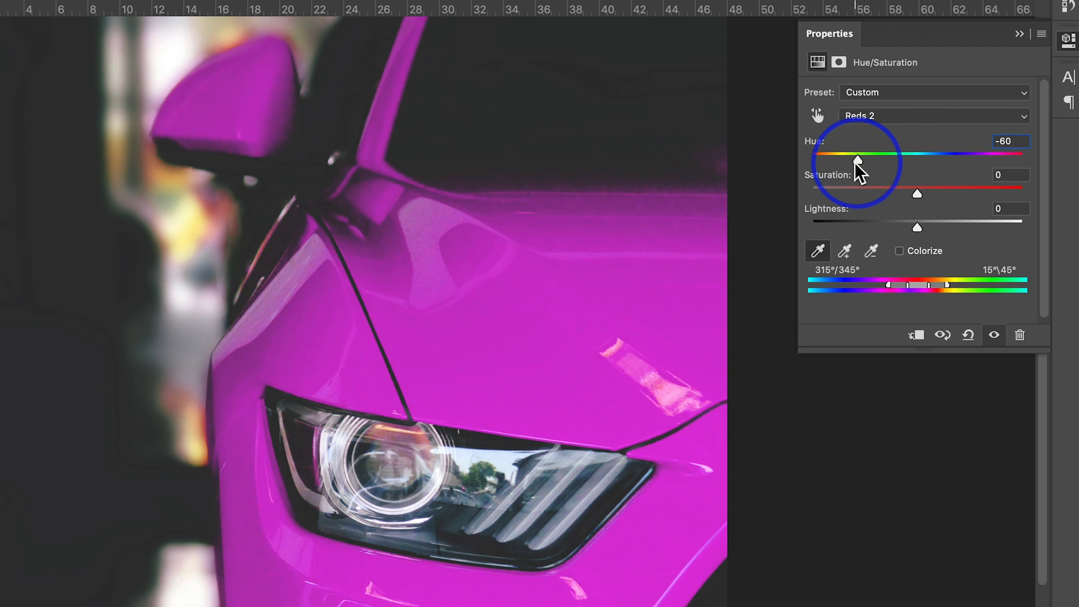
{"action": "left_click_drag", "start_coordinate": [857, 159], "coordinate": [811, 159]}
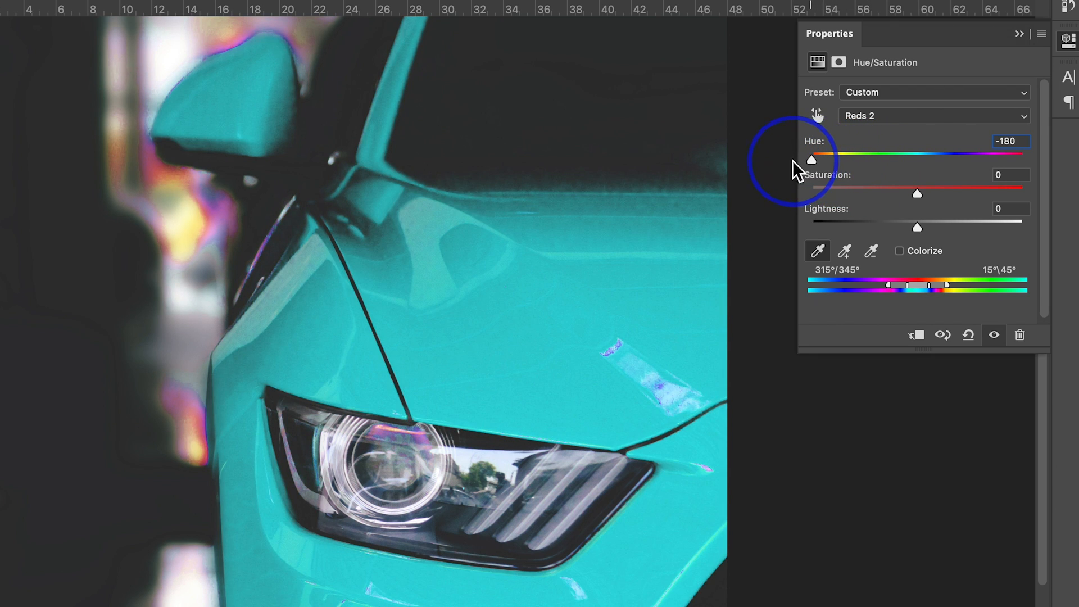
{"action": "left_click_drag", "start_coordinate": [811, 159], "coordinate": [997, 159]}
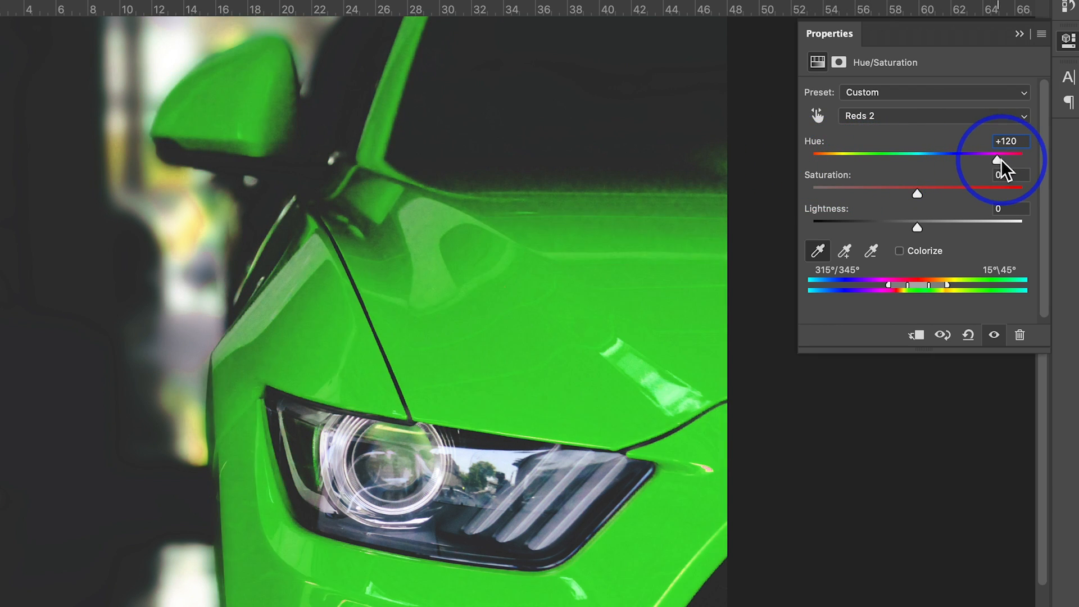
{"action": "left_click_drag", "start_coordinate": [999, 160], "coordinate": [963, 159]}
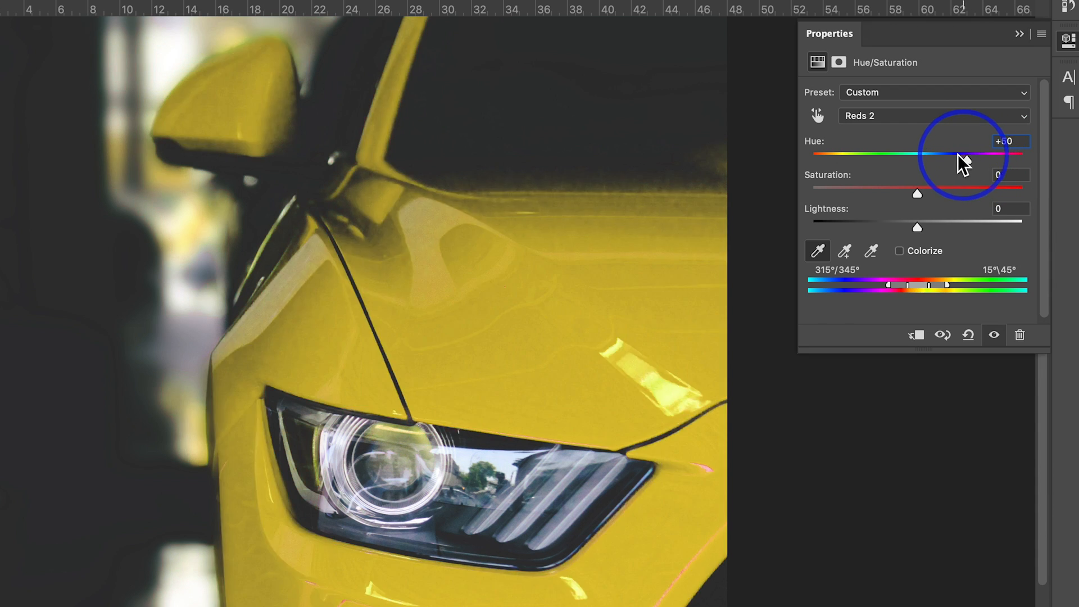
{"action": "left_click_drag", "start_coordinate": [962, 157], "coordinate": [860, 157]}
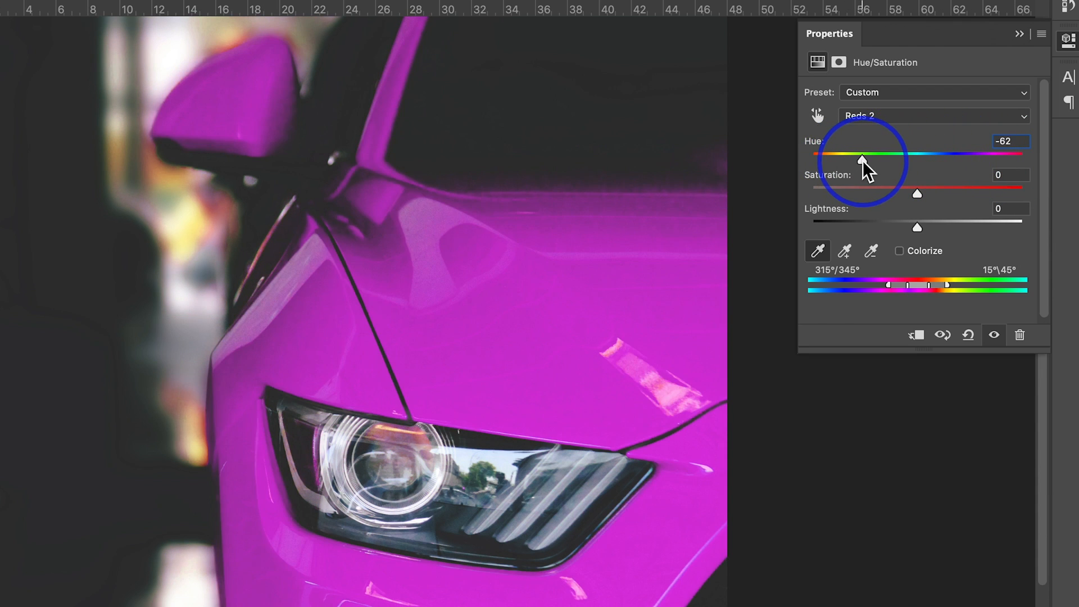
{"action": "left_click_drag", "start_coordinate": [861, 156], "coordinate": [840, 156]}
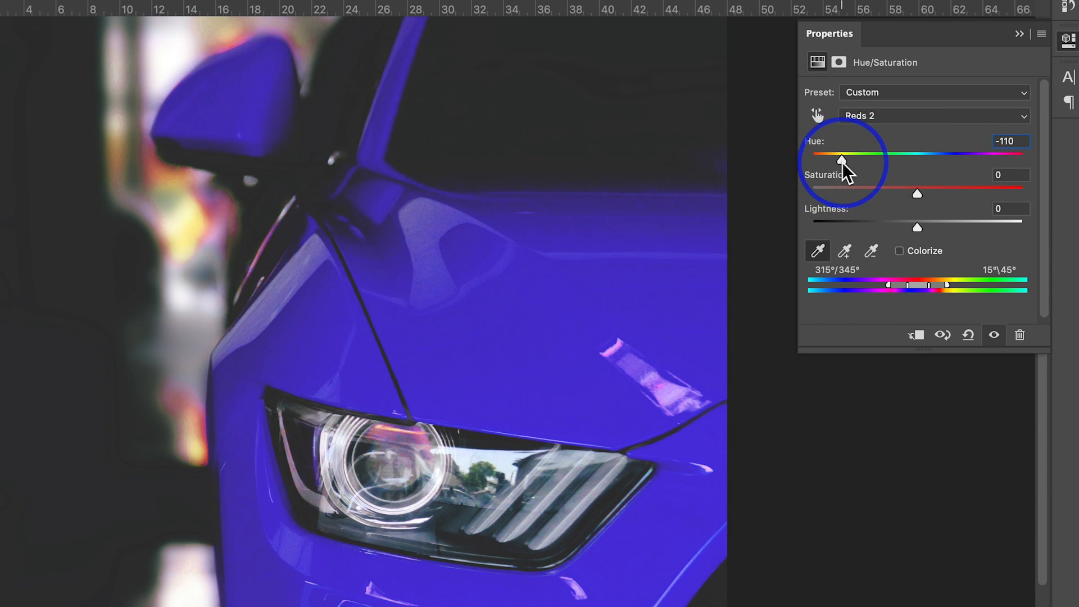
{"action": "left_click_drag", "start_coordinate": [840, 157], "coordinate": [834, 158]}
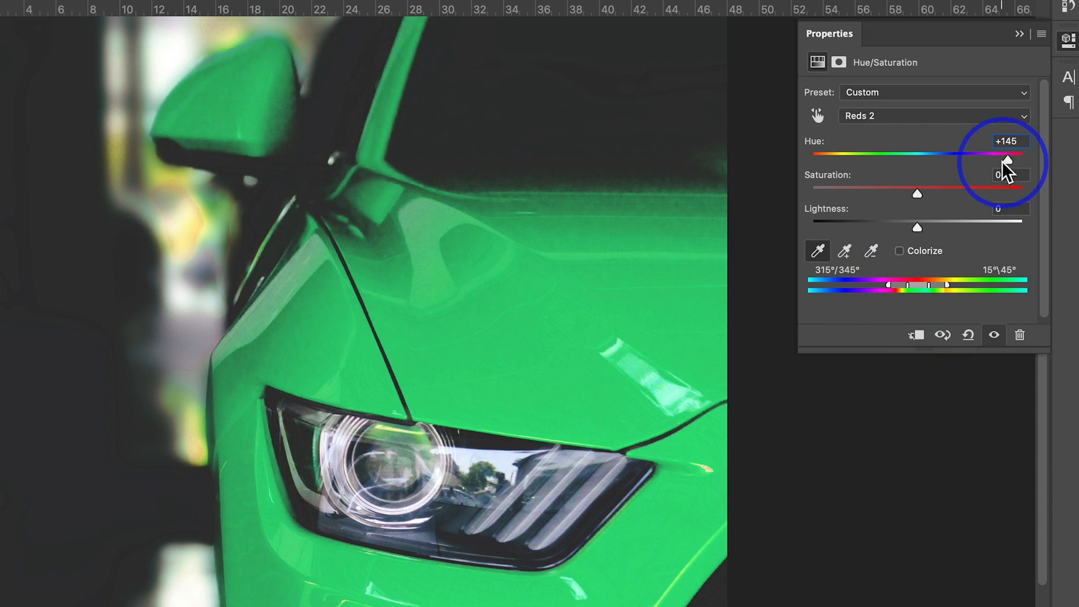
{"action": "mouse_move", "coordinate": [957, 167]}
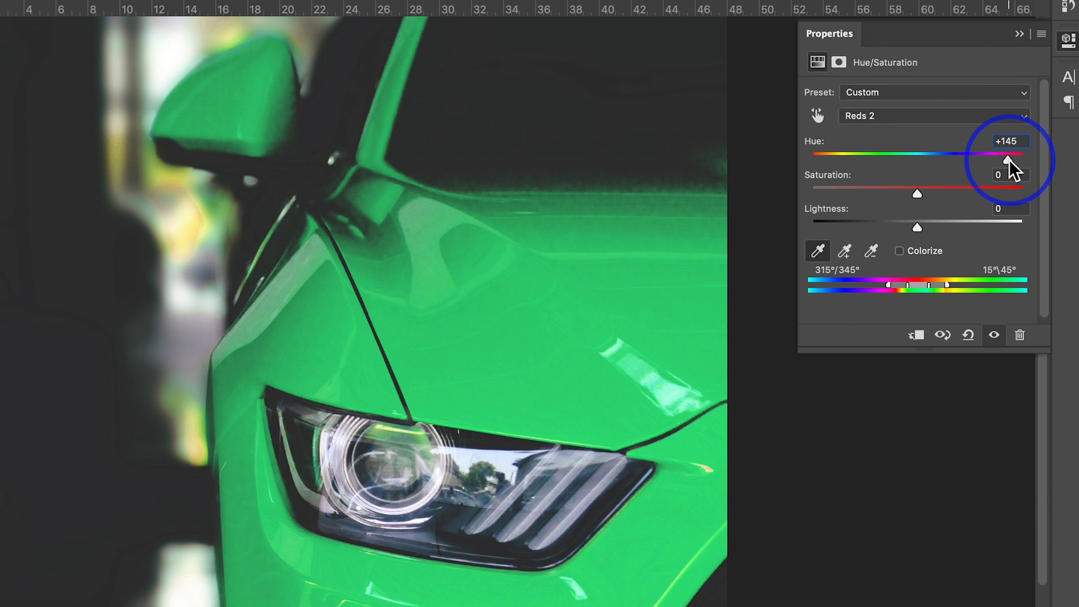
Push the Reds 2 hue to turquoise, back to pinkish red, then orange-yellow at +39.
{"action": "left_click_drag", "start_coordinate": [1004, 166], "coordinate": [1011, 167]}
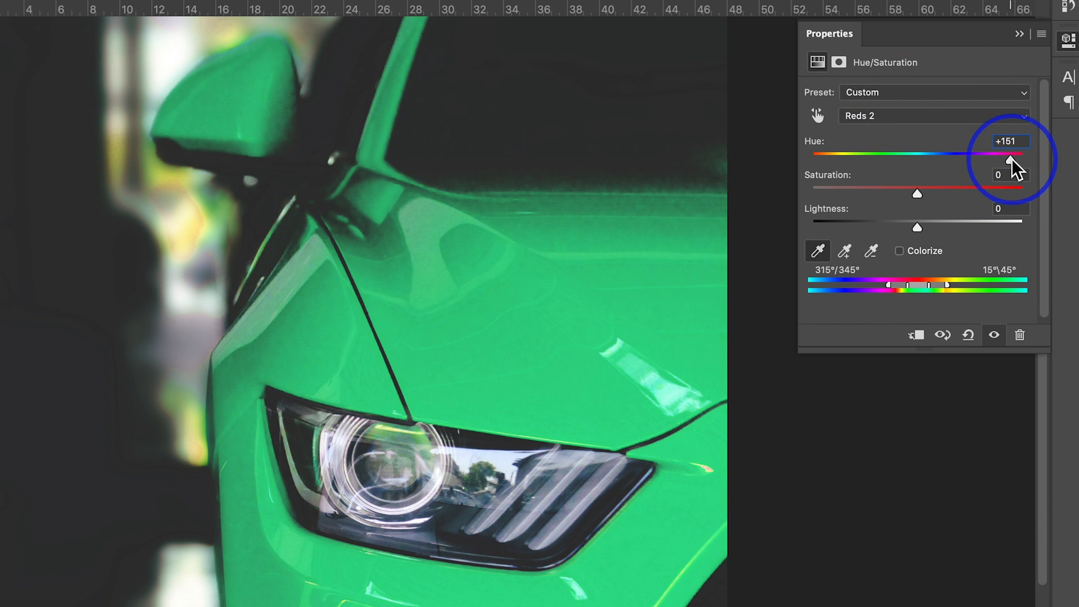
{"action": "left_click_drag", "start_coordinate": [1010, 160], "coordinate": [1025, 160]}
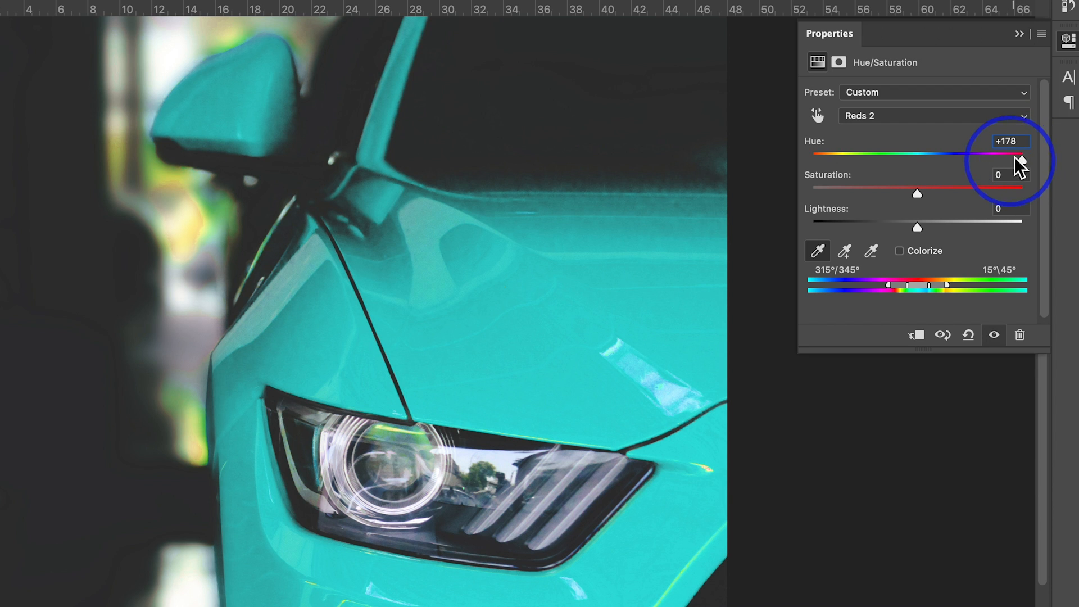
{"action": "left_click_drag", "start_coordinate": [1021, 159], "coordinate": [920, 159]}
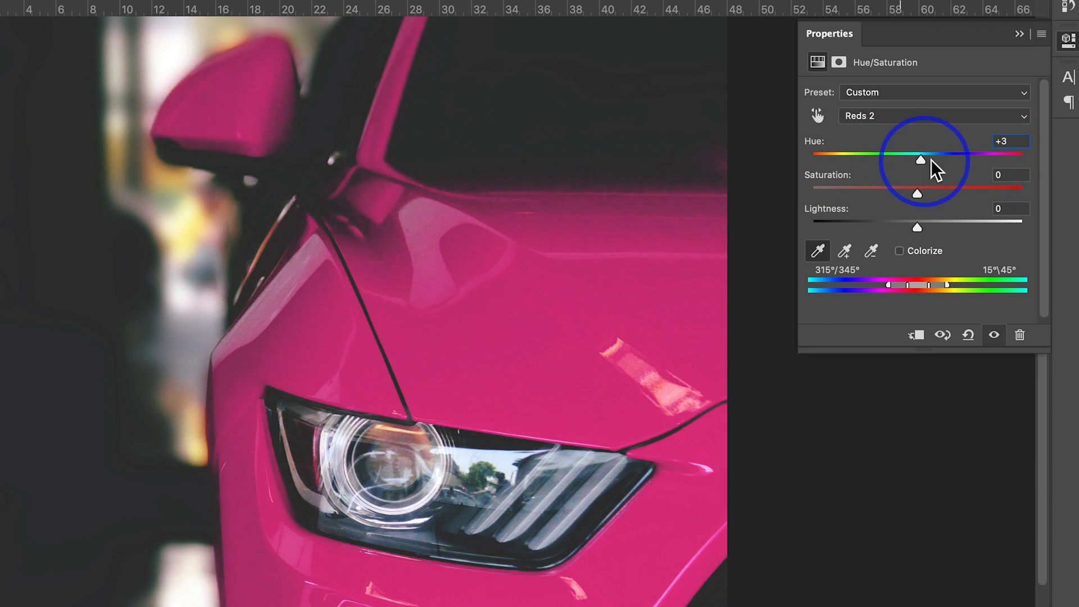
{"action": "left_click_drag", "start_coordinate": [920, 160], "coordinate": [957, 160]}
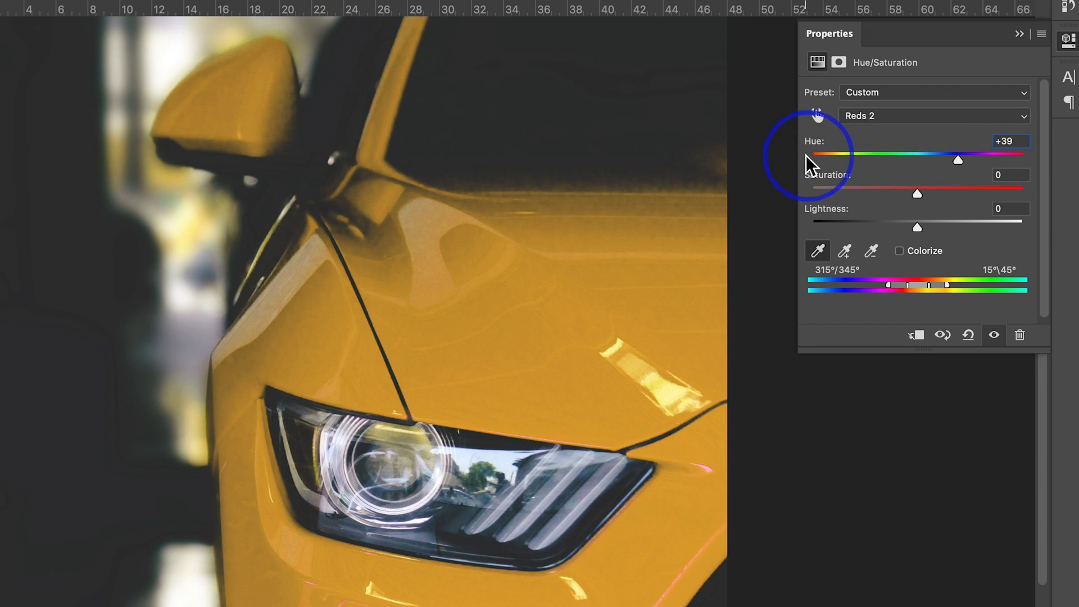
{"action": "mouse_move", "coordinate": [960, 170]}
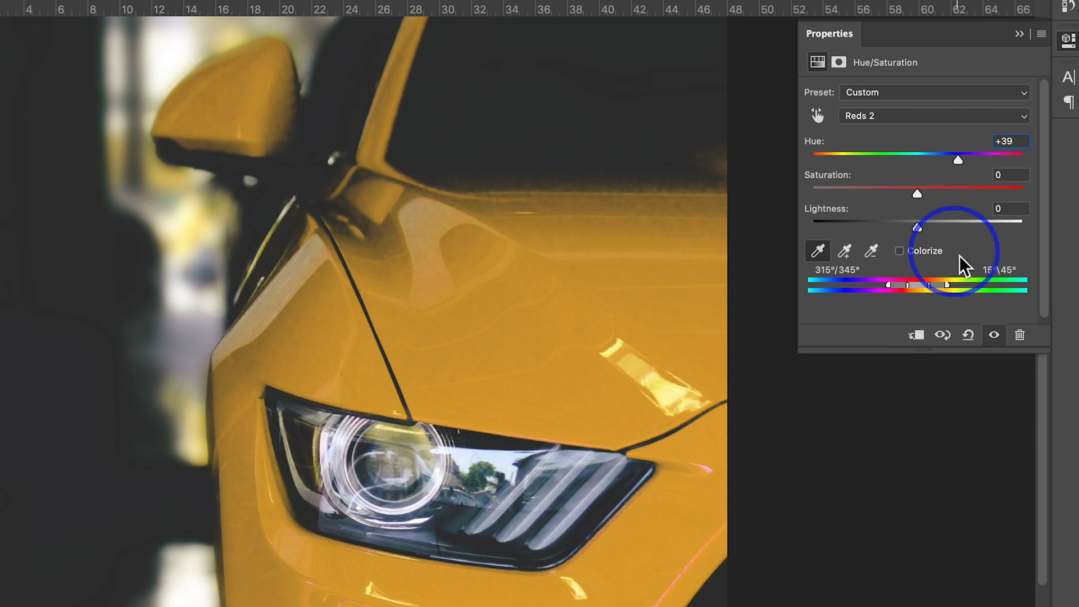
{"action": "mouse_move", "coordinate": [963, 144]}
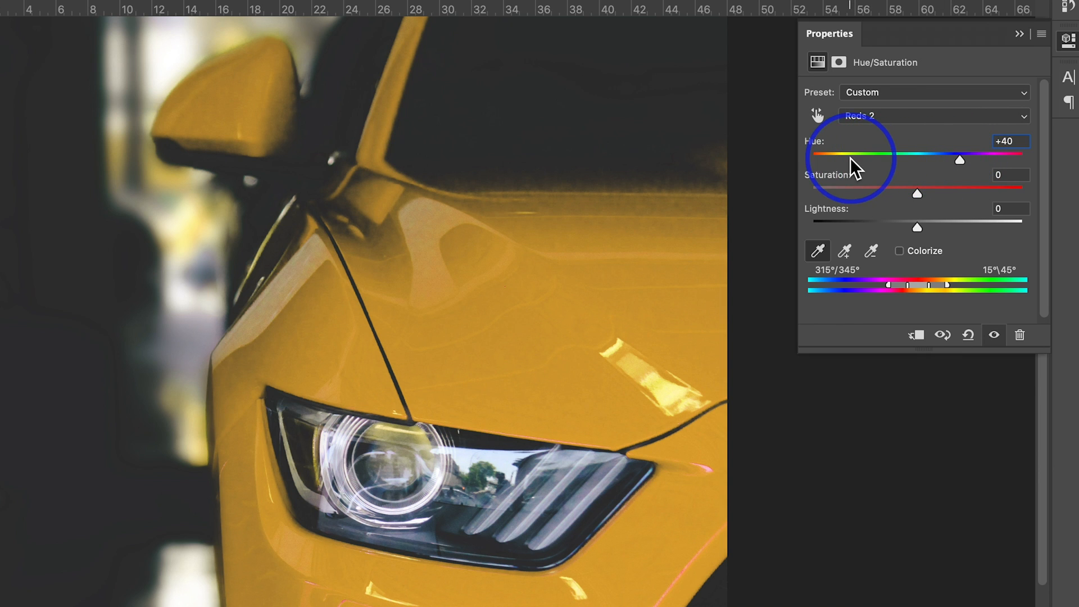
{"action": "mouse_move", "coordinate": [962, 169]}
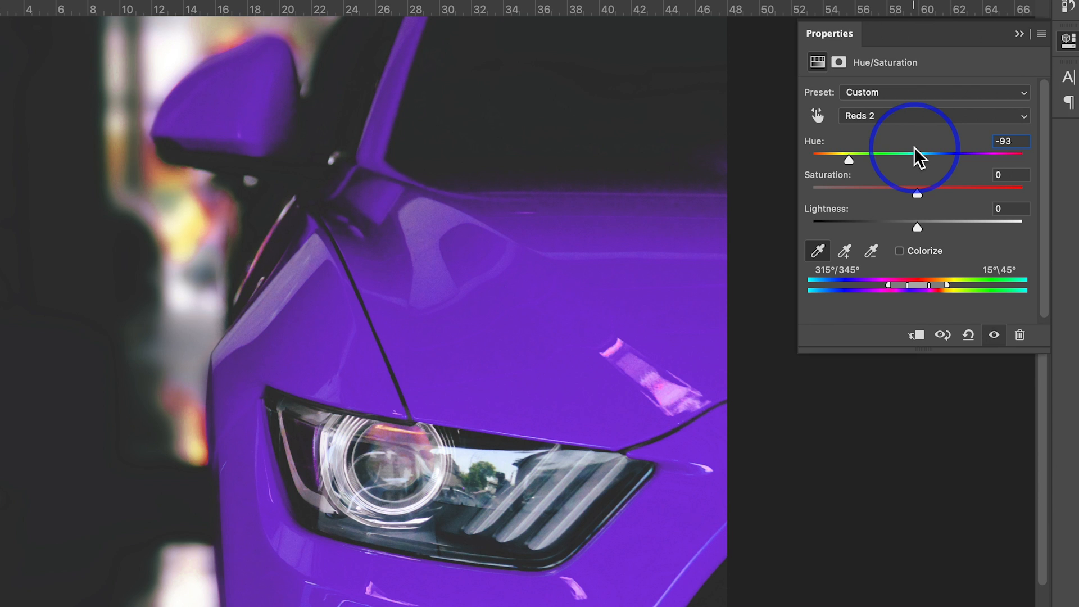
{"action": "mouse_move", "coordinate": [919, 206]}
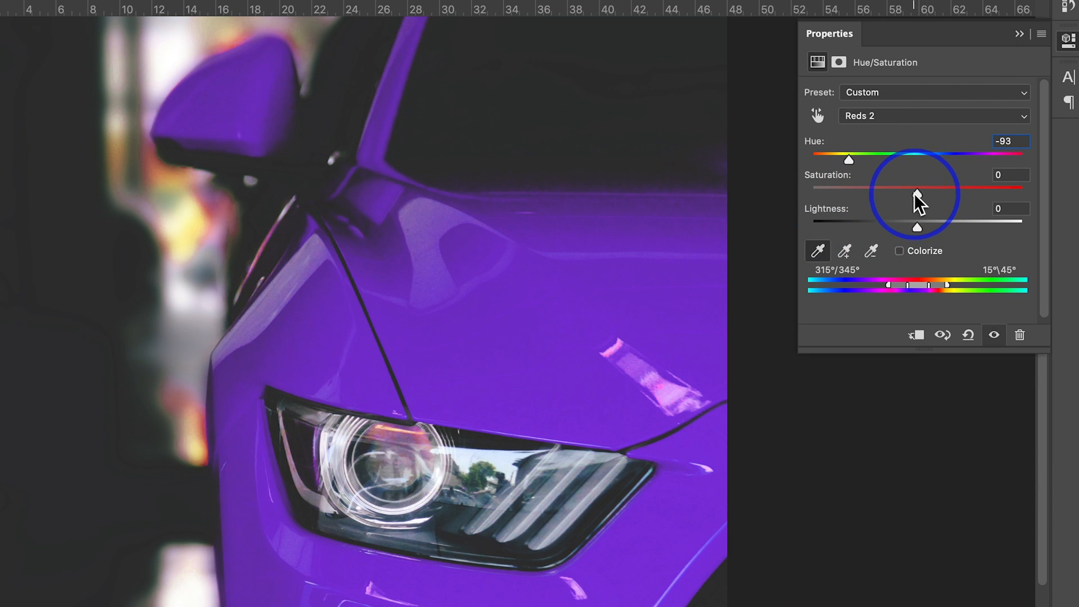
{"action": "mouse_move", "coordinate": [585, 297]}
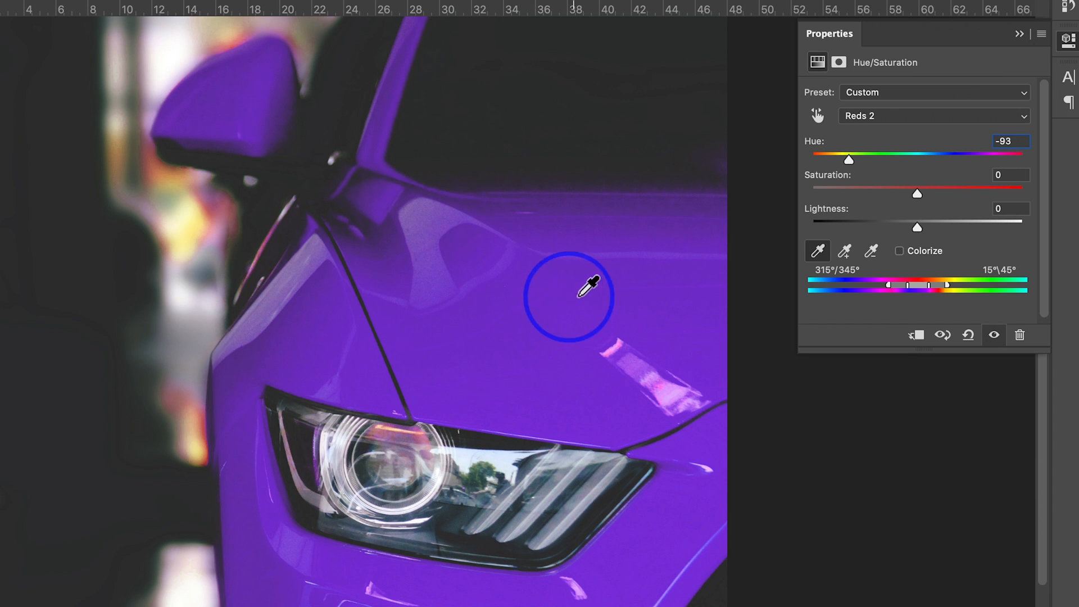
Swing the purple paint's Reds 2 saturation down and up, fine-tuning the level.
{"action": "left_click_drag", "start_coordinate": [916, 193], "coordinate": [864, 193]}
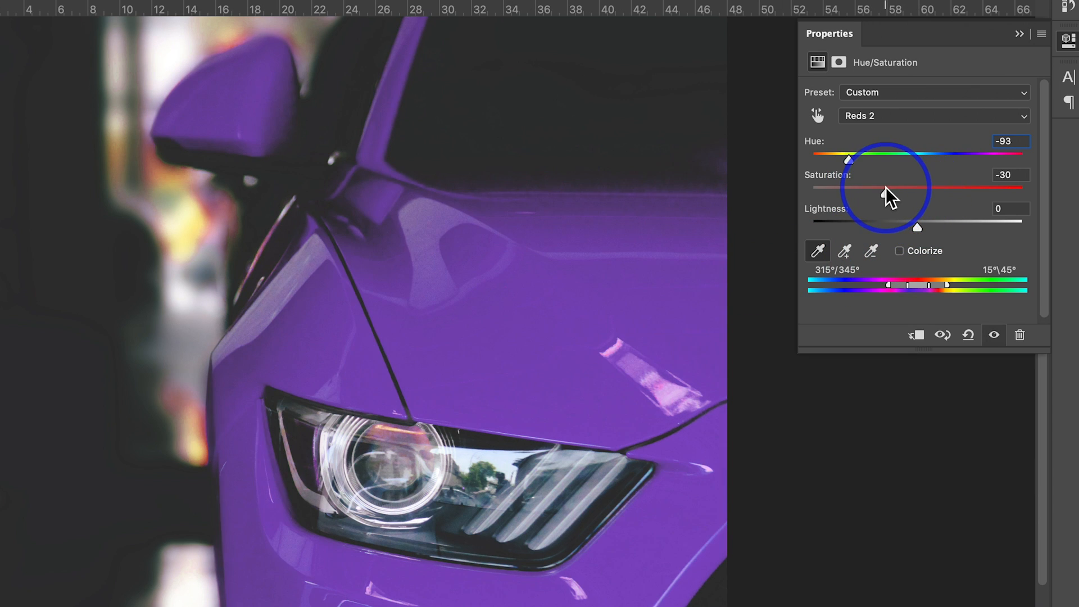
{"action": "left_click_drag", "start_coordinate": [888, 187], "coordinate": [994, 187]}
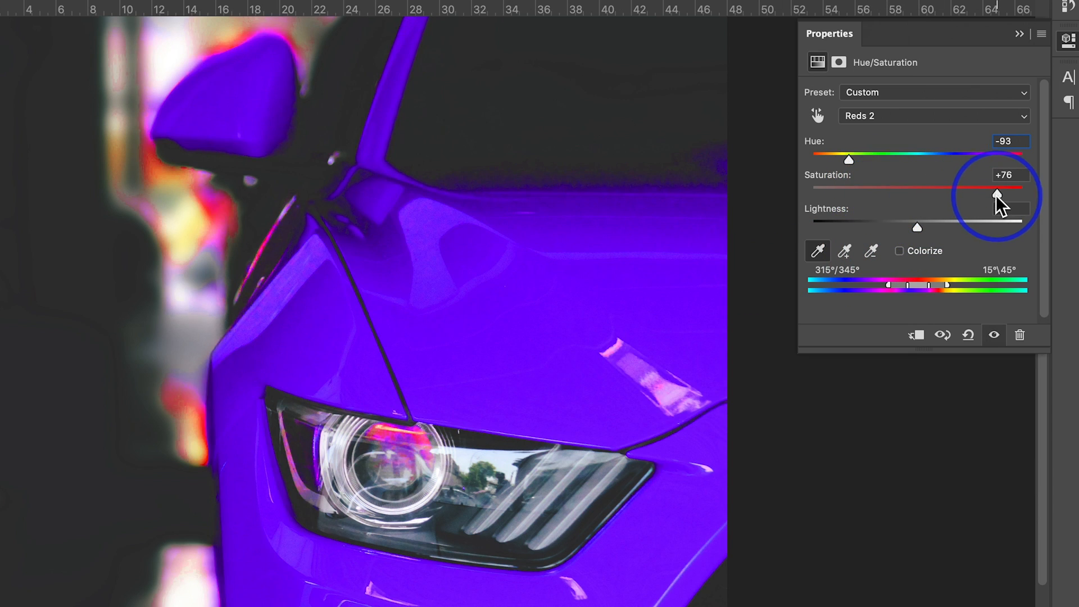
{"action": "left_click_drag", "start_coordinate": [997, 187], "coordinate": [977, 196]}
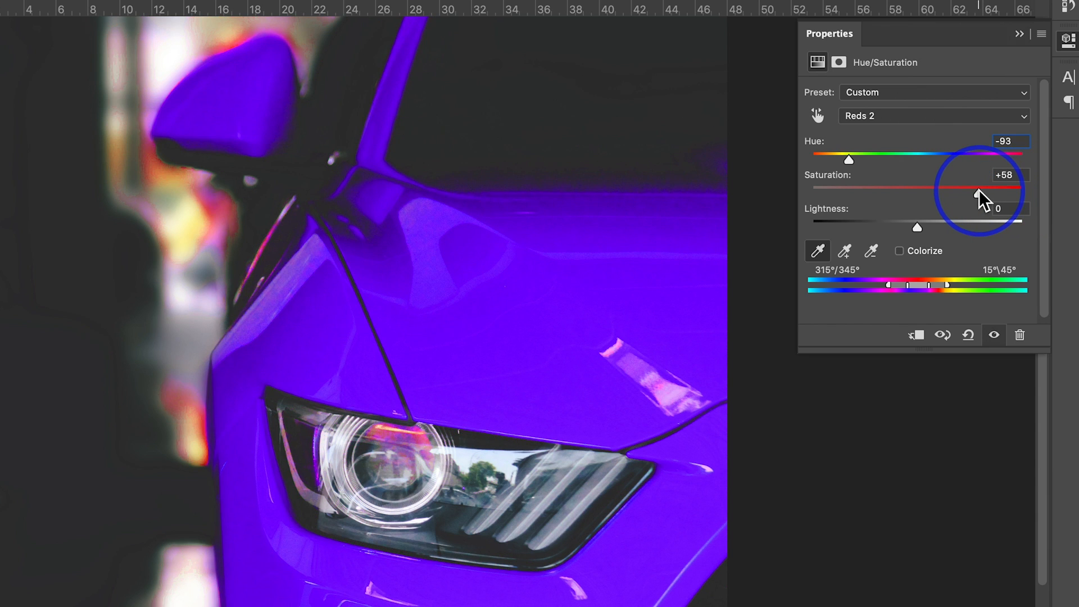
{"action": "left_click_drag", "start_coordinate": [977, 195], "coordinate": [963, 195]}
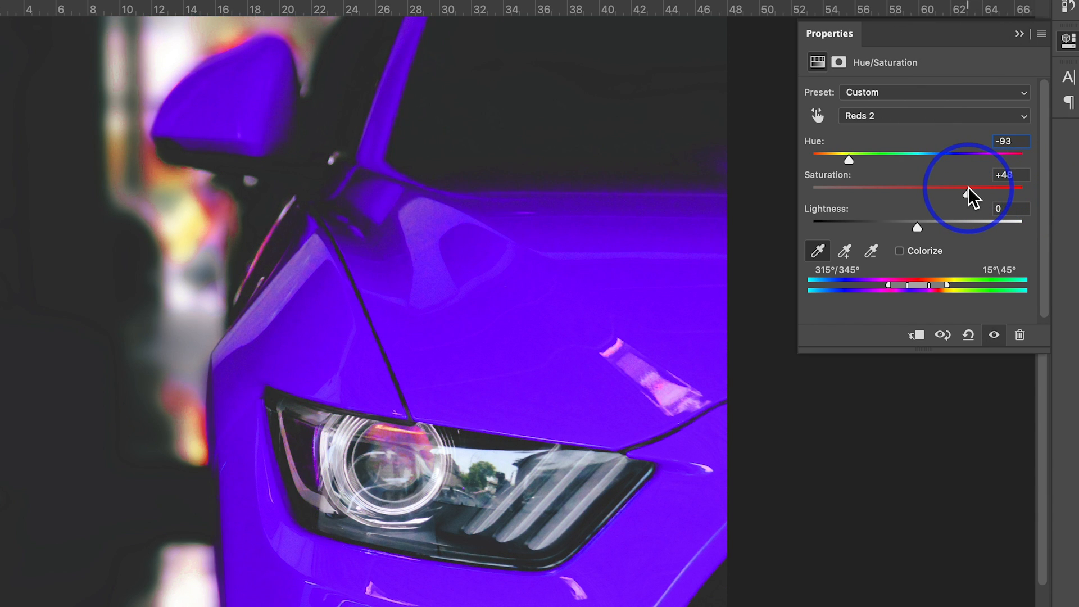
{"action": "left_click_drag", "start_coordinate": [971, 195], "coordinate": [984, 195]}
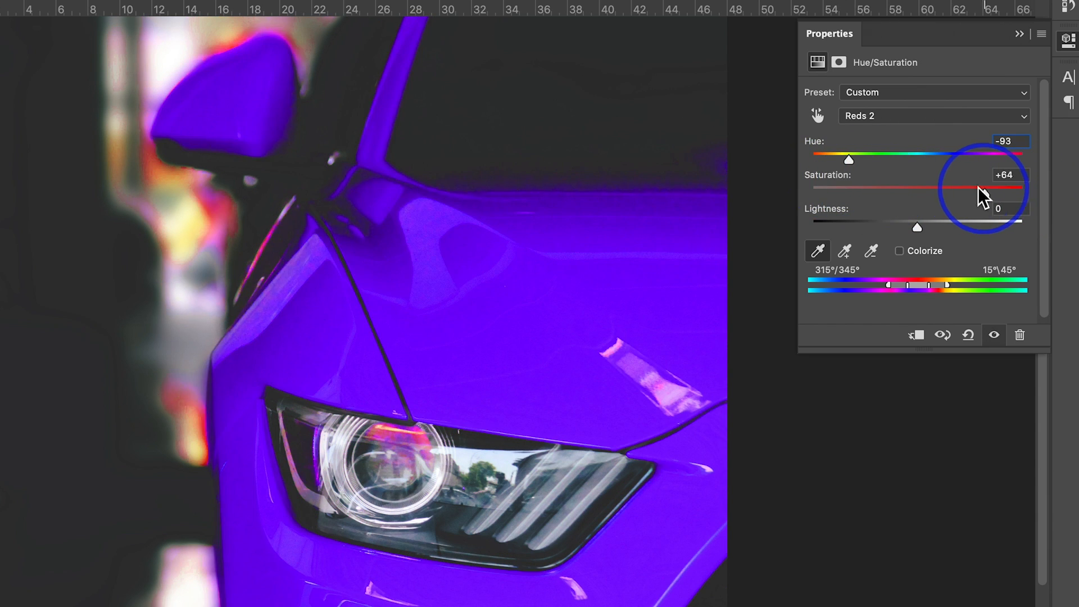
{"action": "left_click_drag", "start_coordinate": [984, 187], "coordinate": [919, 187]}
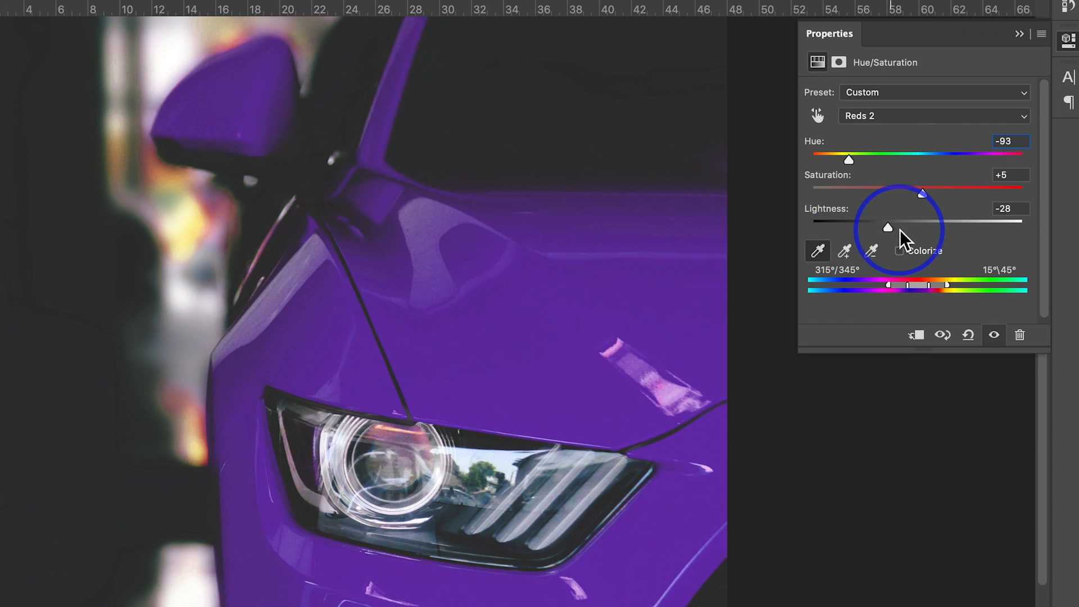
Bring the Reds 2 lightness back to about −1, keeping hue −93 and saturation +5.
{"action": "left_click_drag", "start_coordinate": [888, 228], "coordinate": [922, 228]}
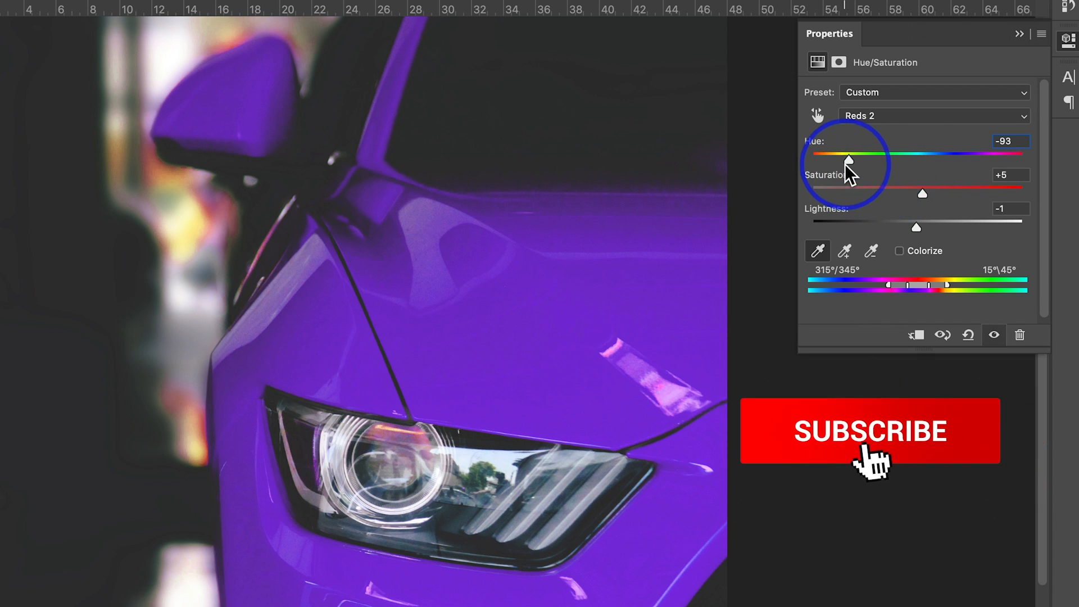
Swing the Reds 2 hue through pink and orange to green at +155.
{"action": "left_click_drag", "start_coordinate": [830, 158], "coordinate": [870, 159]}
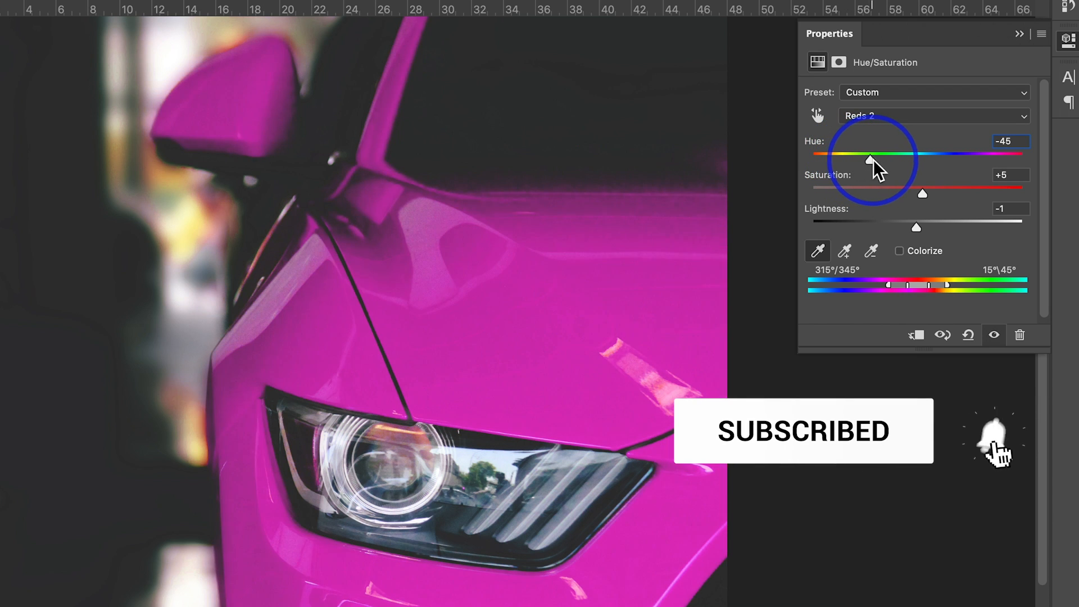
{"action": "left_click_drag", "start_coordinate": [869, 156], "coordinate": [953, 156]}
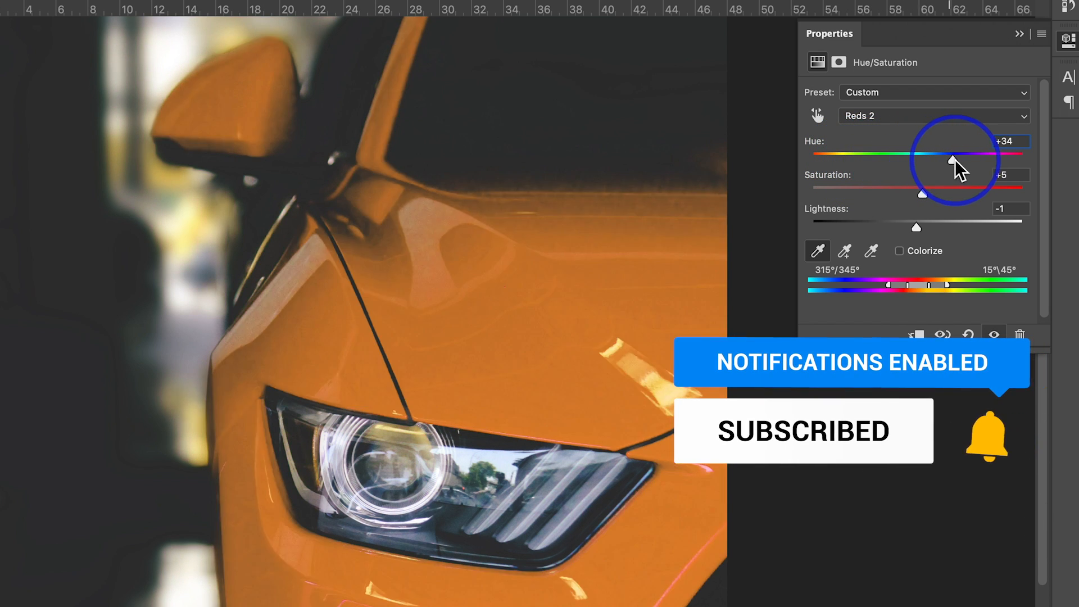
{"action": "left_click_drag", "start_coordinate": [955, 156], "coordinate": [1015, 157]}
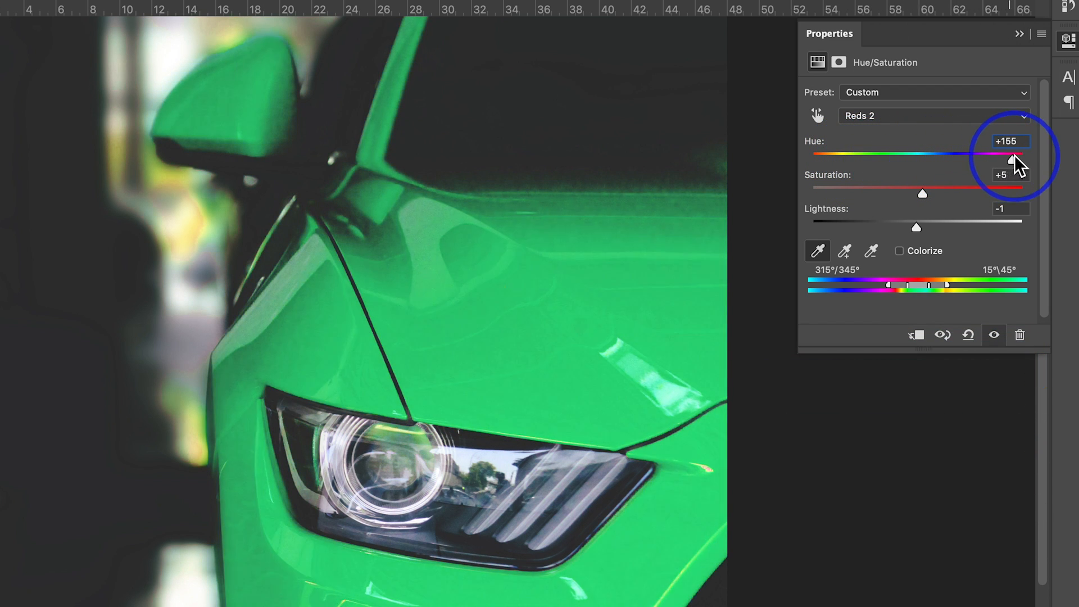